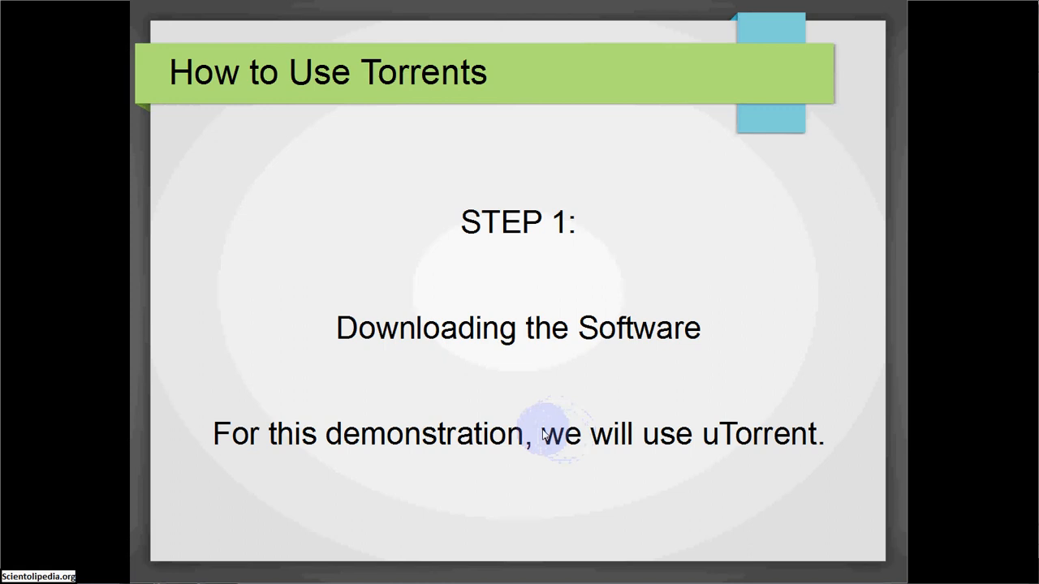
mouse_move(537, 435)
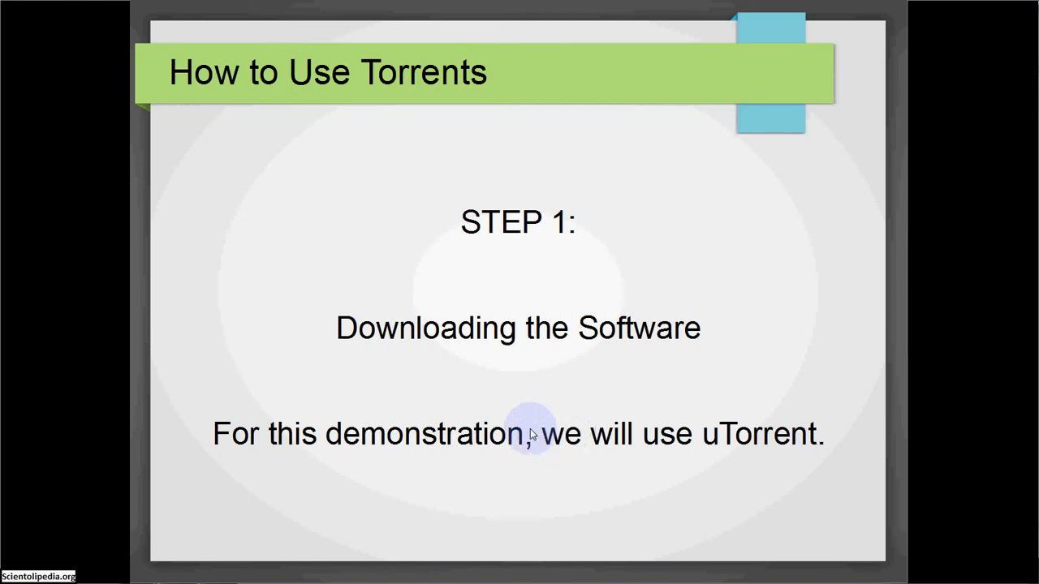
mouse_move(543, 442)
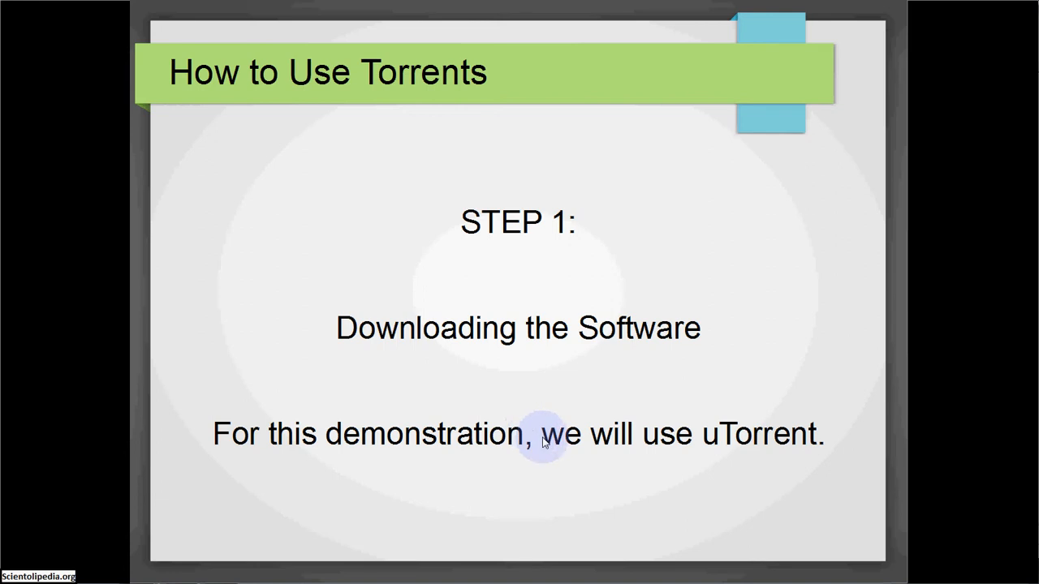
mouse_move(529, 441)
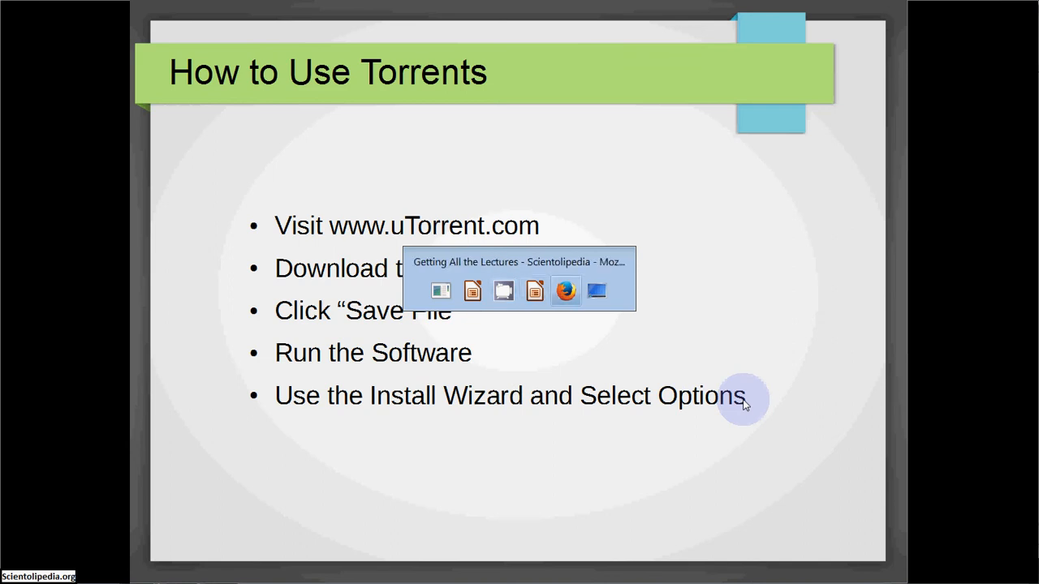
From Firefox's uTorrent bookmark, follow Free Download to the Free vs Plus comparison page.
click(566, 291)
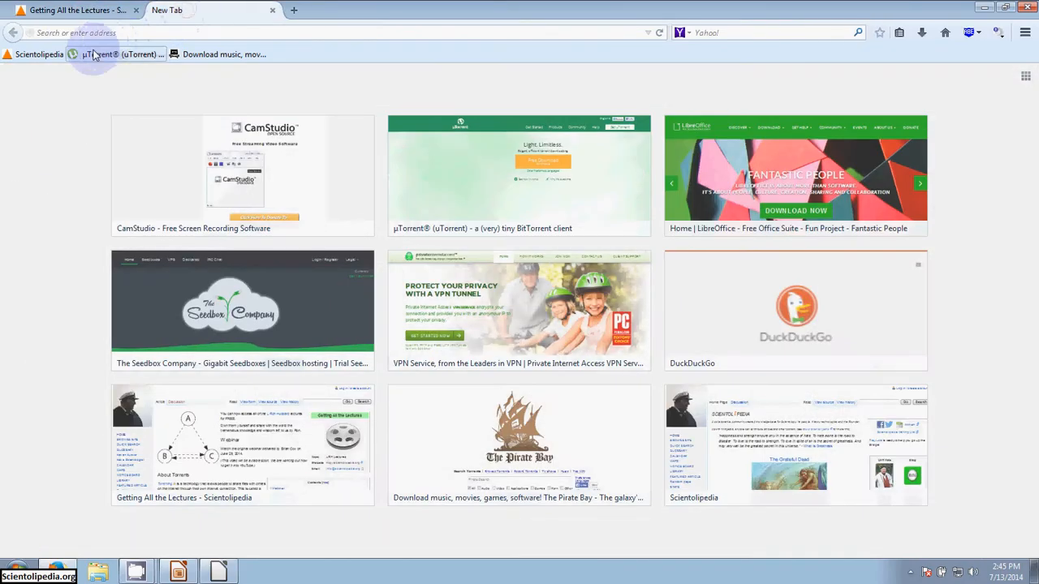
click(97, 54)
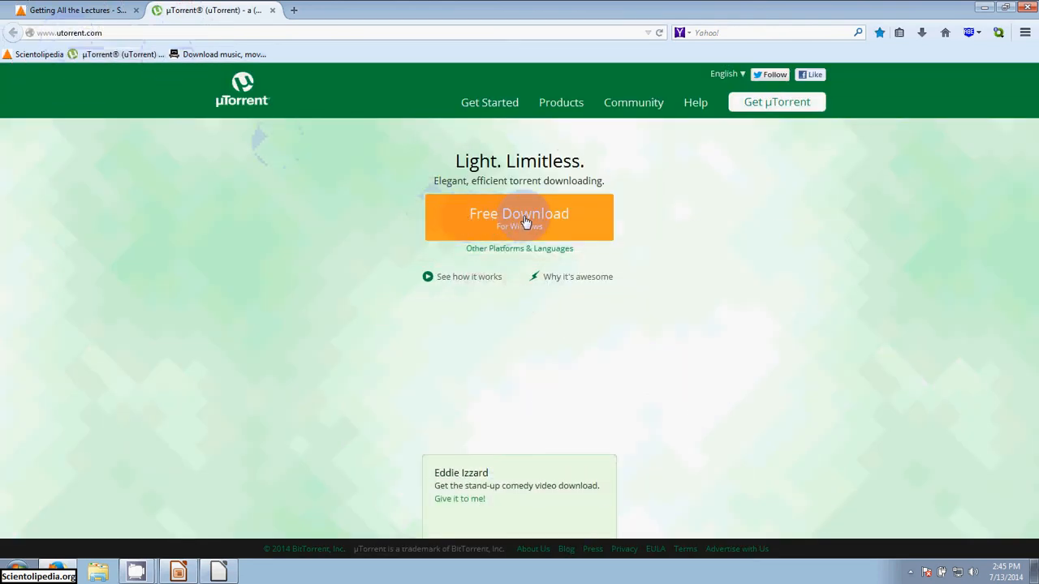
click(524, 216)
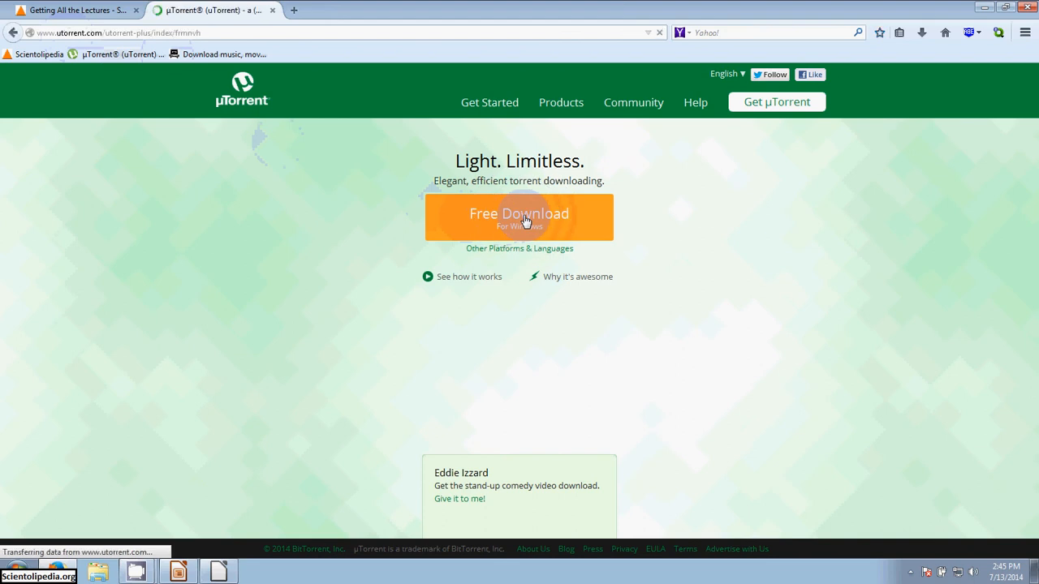
click(524, 218)
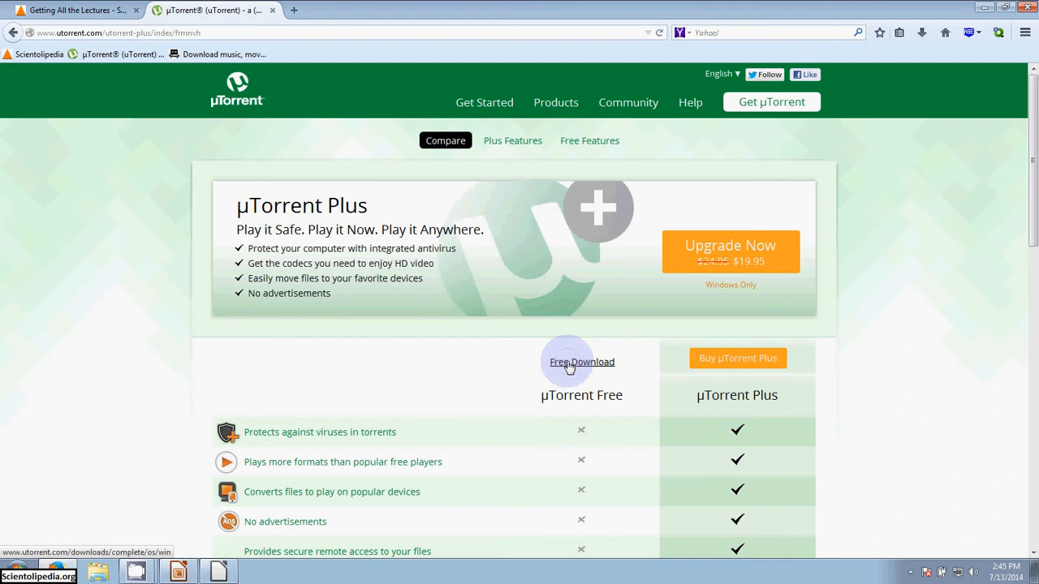
Save the uTorrent Free installer uTorrent.exe and run it from Firefox's Downloads panel.
click(582, 361)
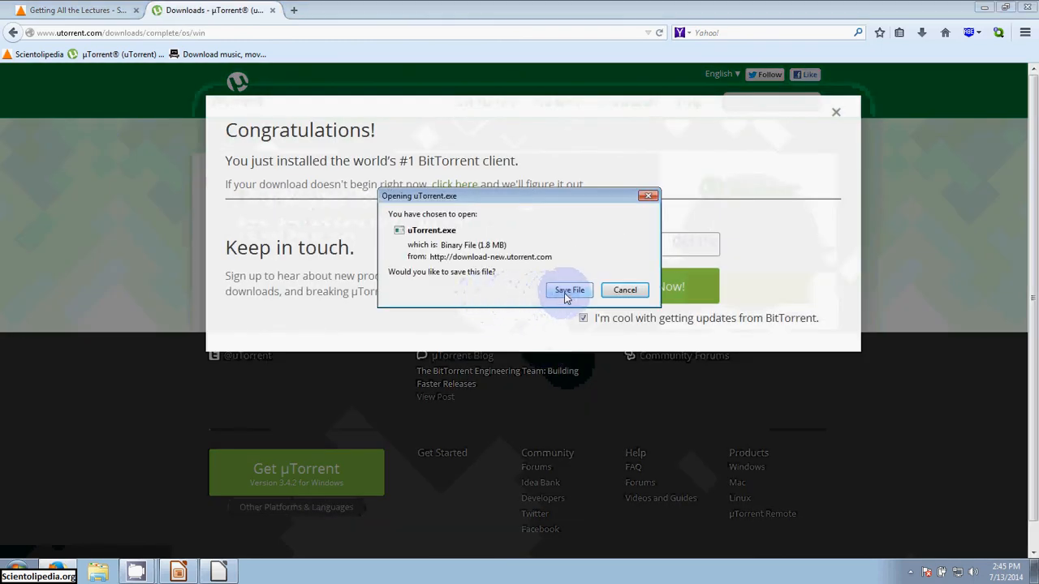
click(569, 289)
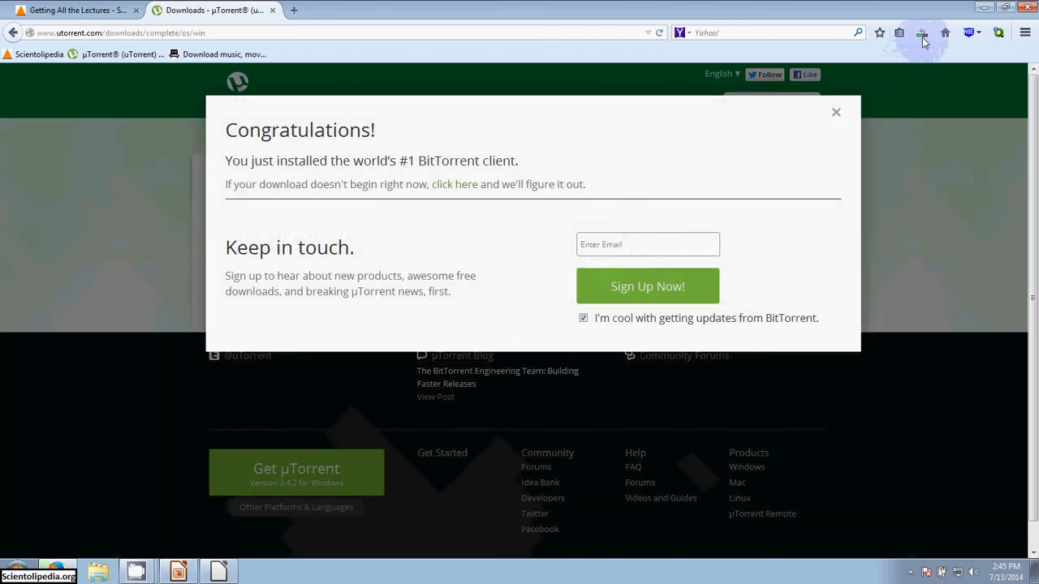
mouse_move(920, 32)
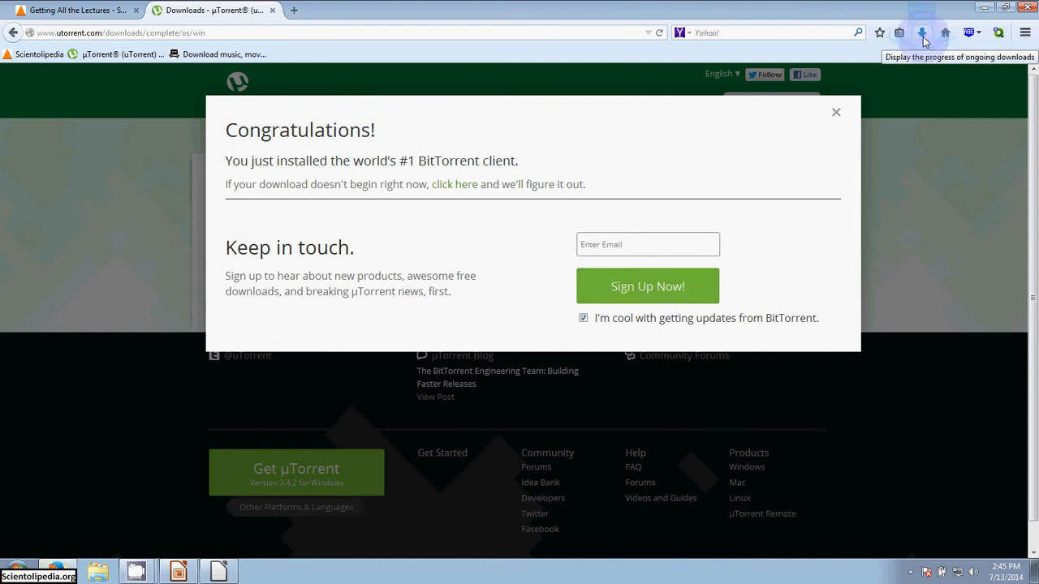
click(922, 31)
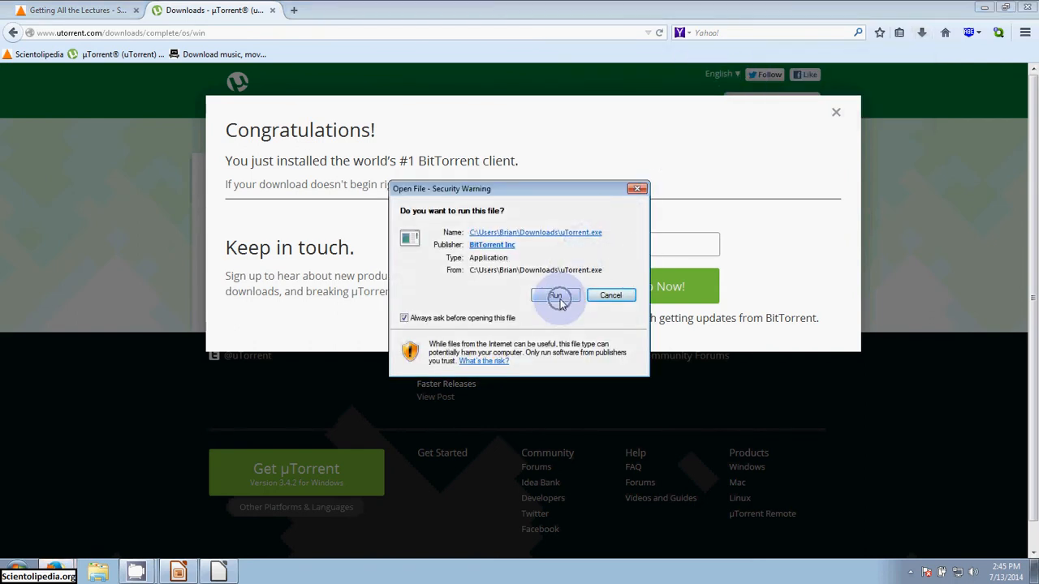
click(556, 295)
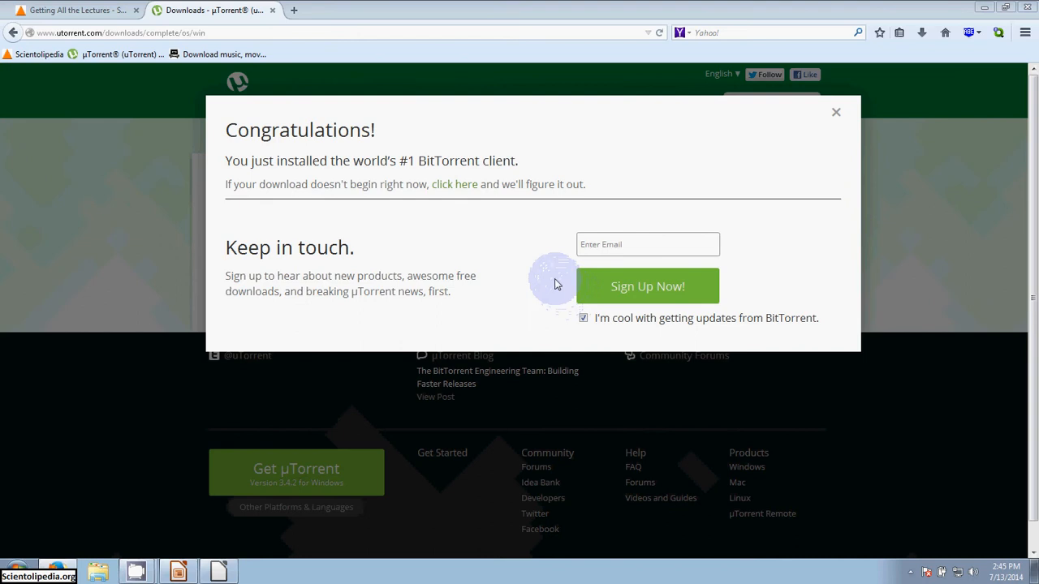
mouse_move(550, 281)
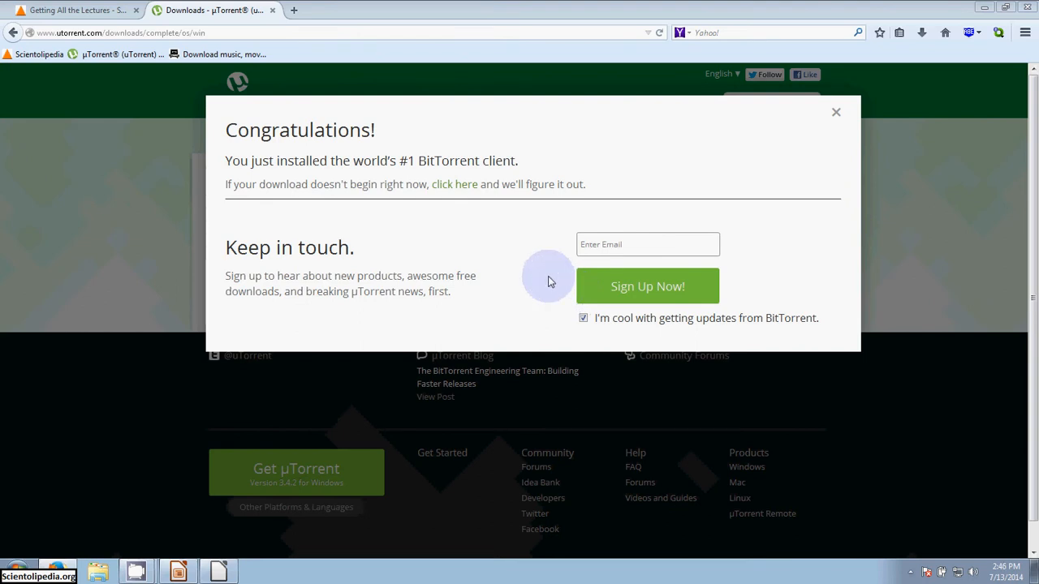
mouse_move(548, 280)
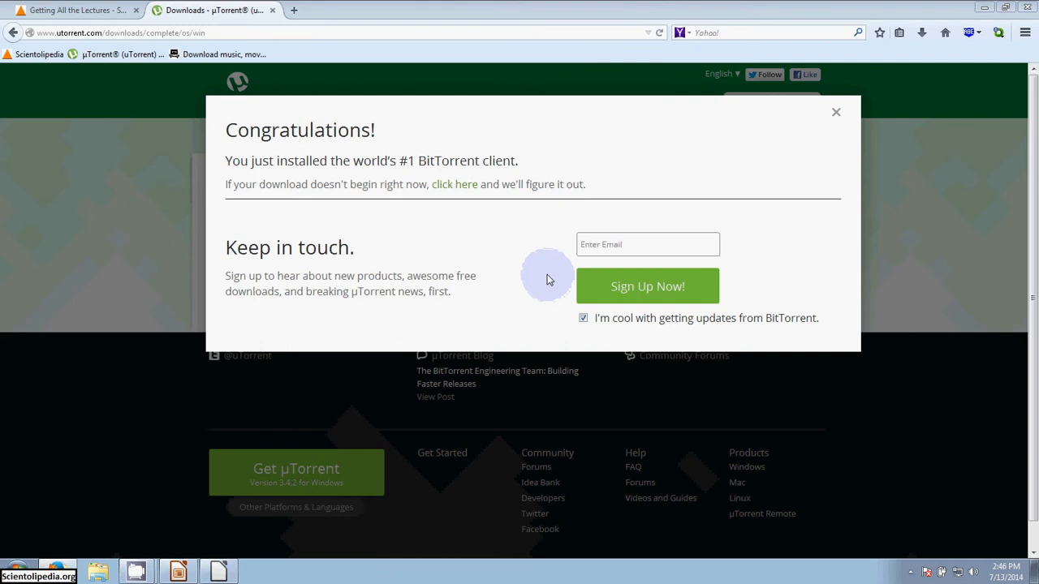
mouse_move(526, 257)
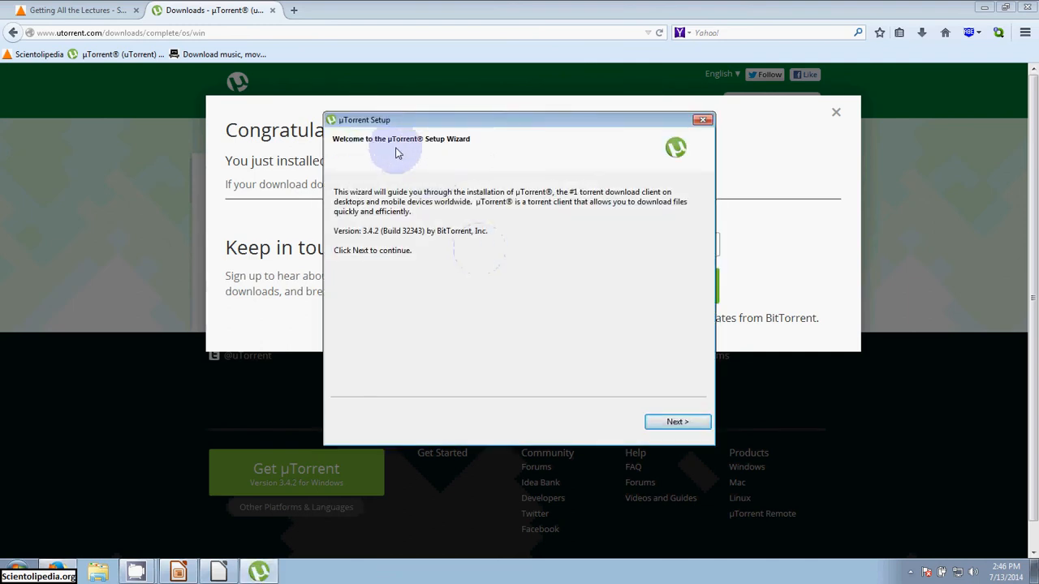
mouse_move(412, 247)
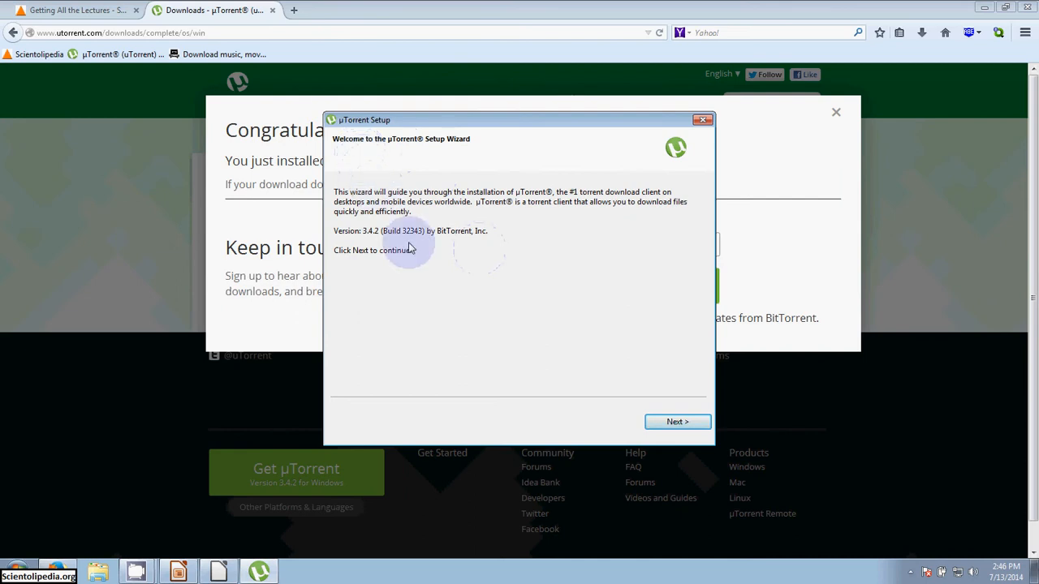
Pass the setup welcome and scam warning pages and accept the license agreement.
click(678, 422)
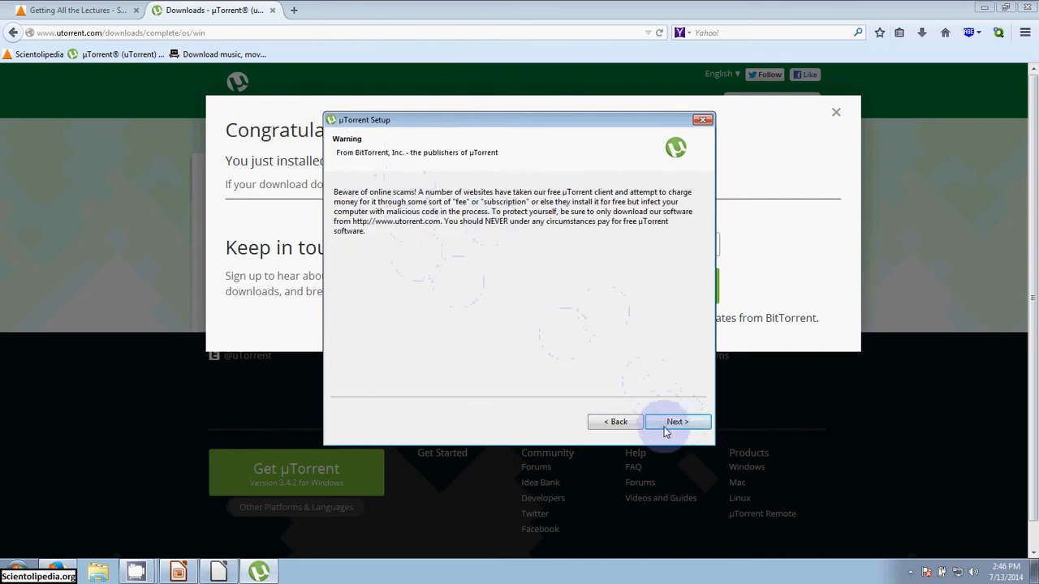
click(678, 422)
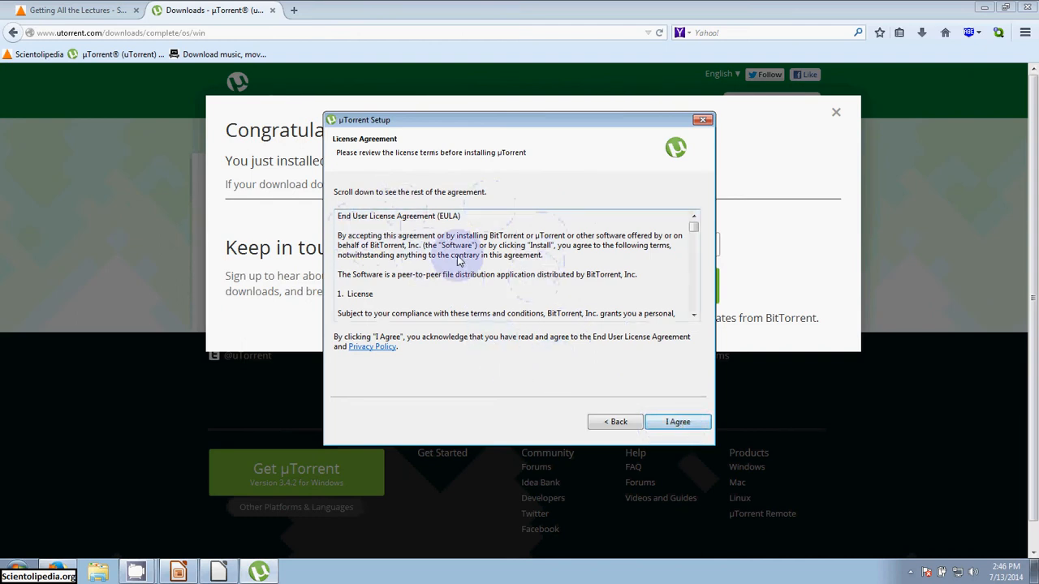
click(678, 422)
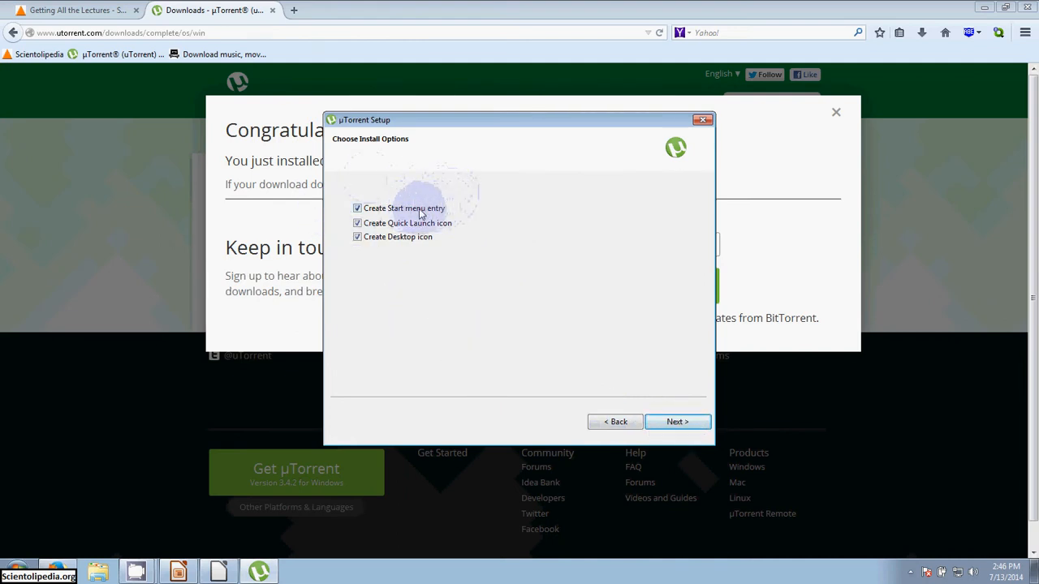
mouse_move(471, 230)
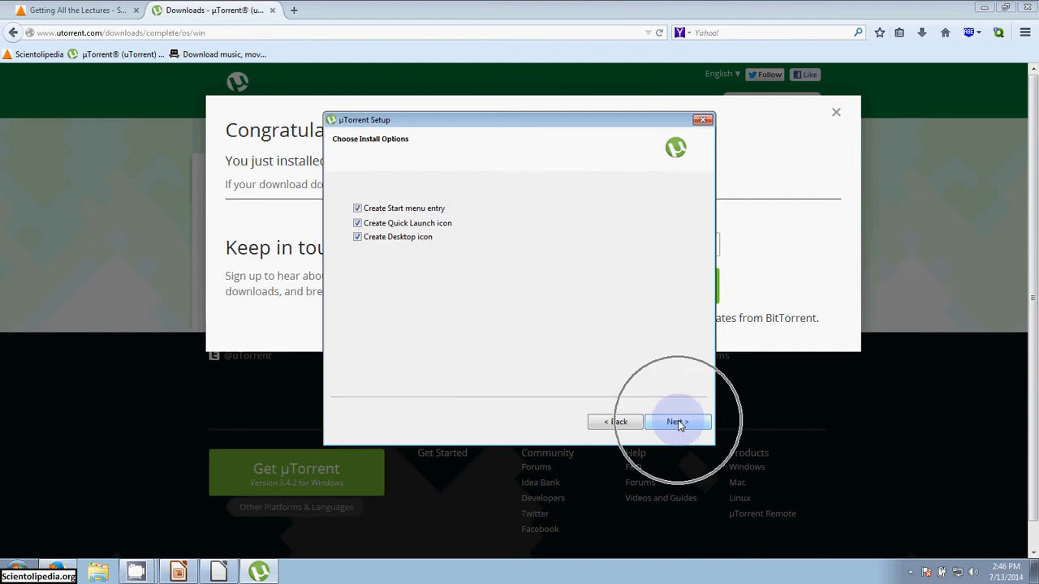
Keep all shortcuts, firewall and startup options checked and continue to the bundle offer.
click(678, 422)
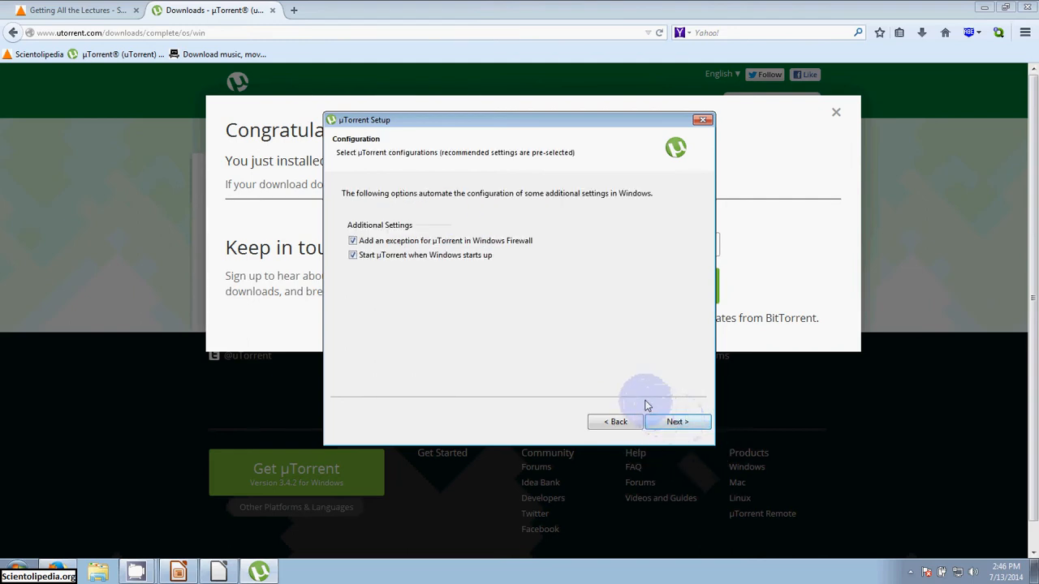
mouse_move(489, 288)
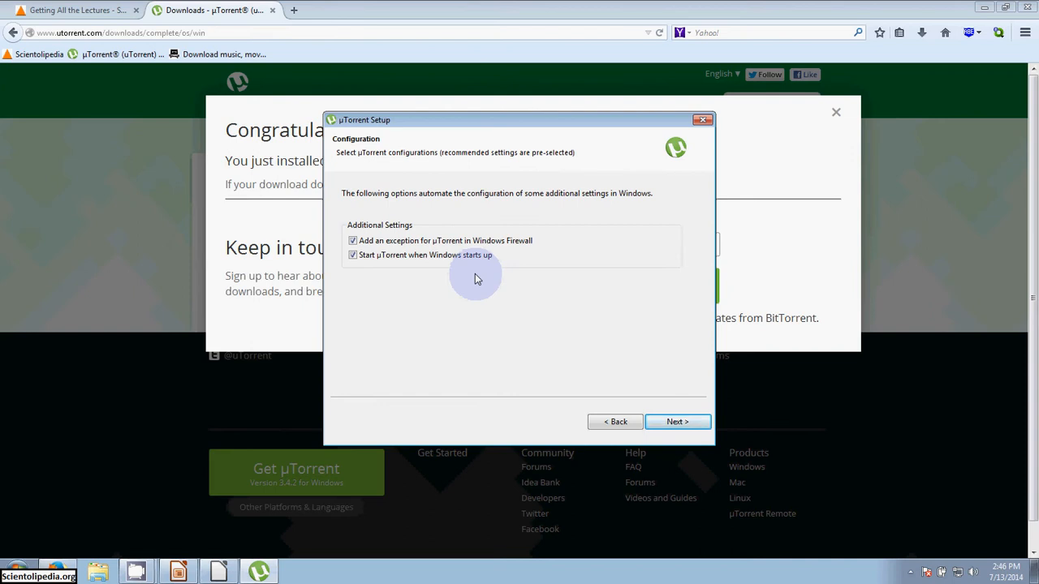
mouse_move(398, 246)
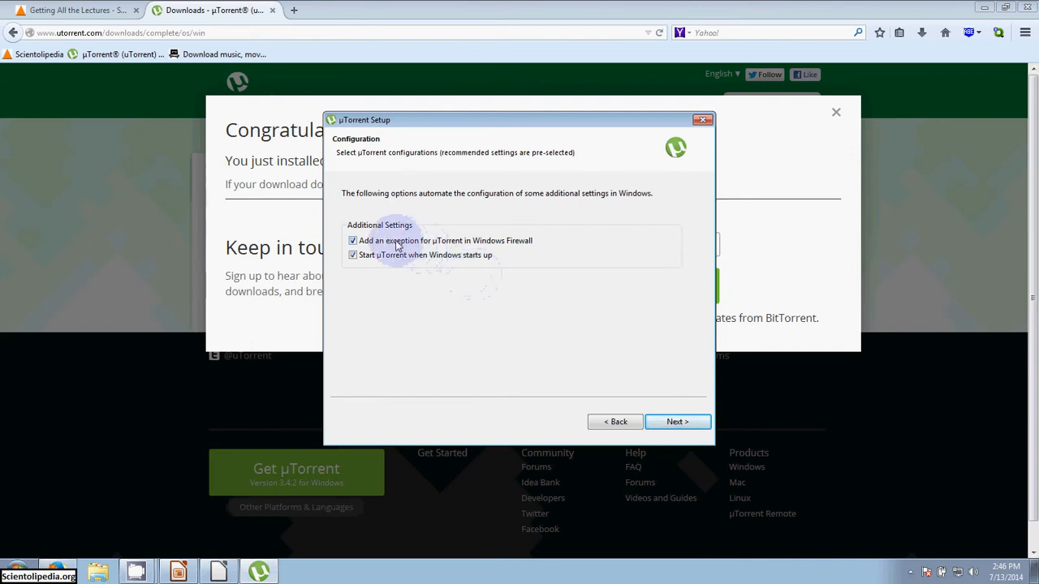
mouse_move(542, 248)
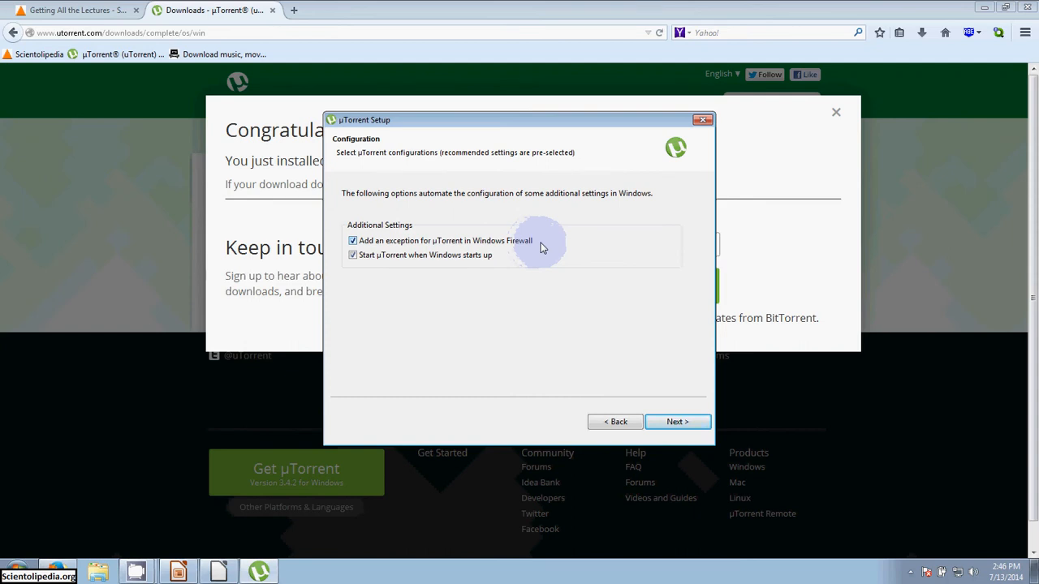
mouse_move(548, 247)
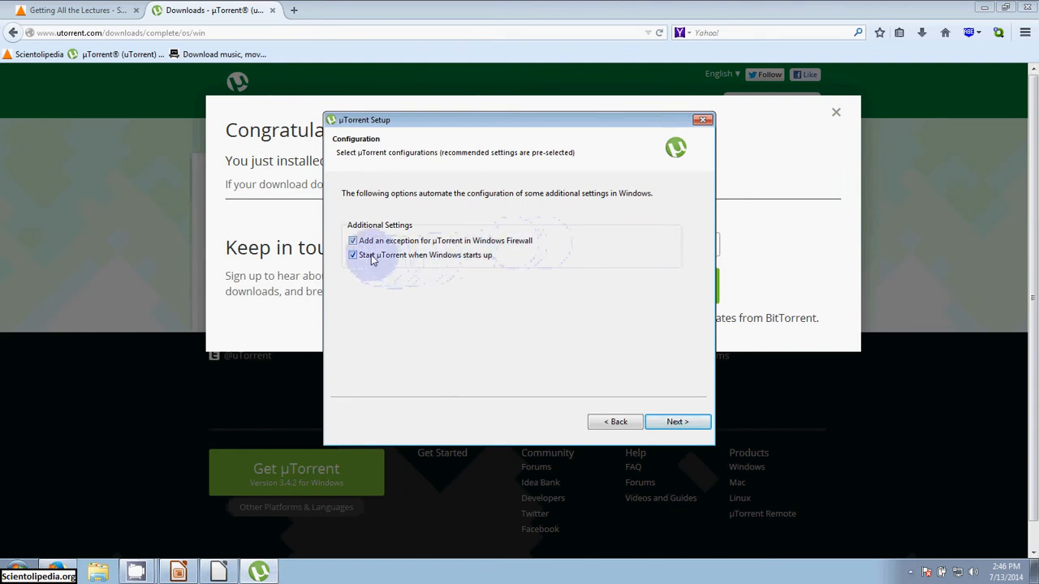
mouse_move(511, 269)
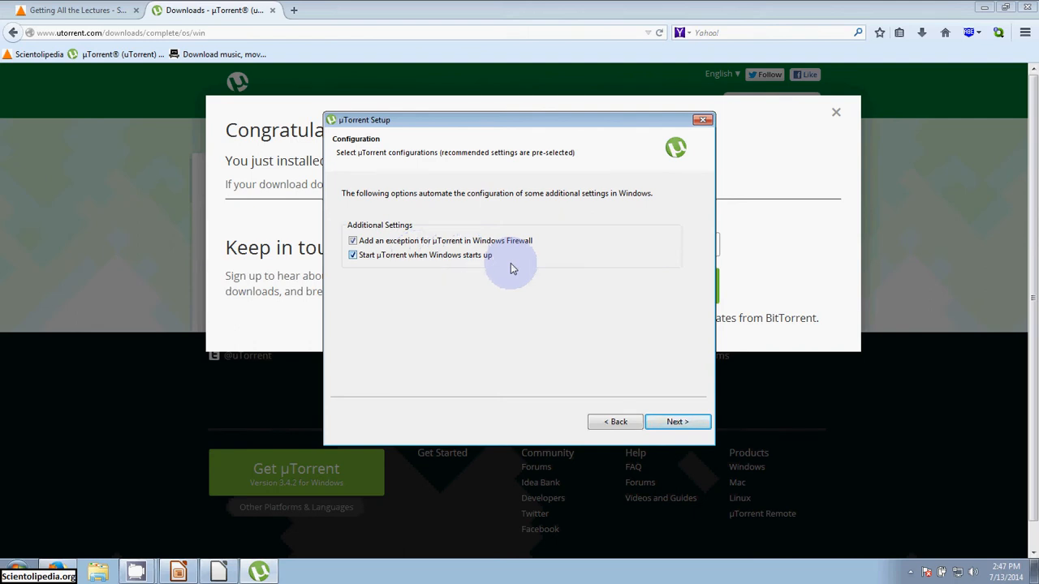
mouse_move(476, 261)
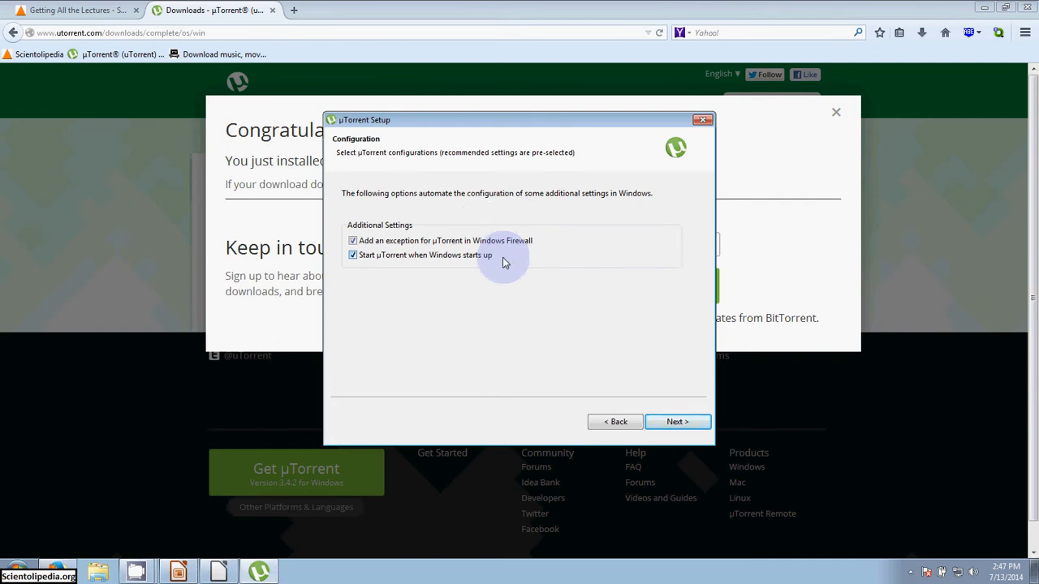
click(677, 422)
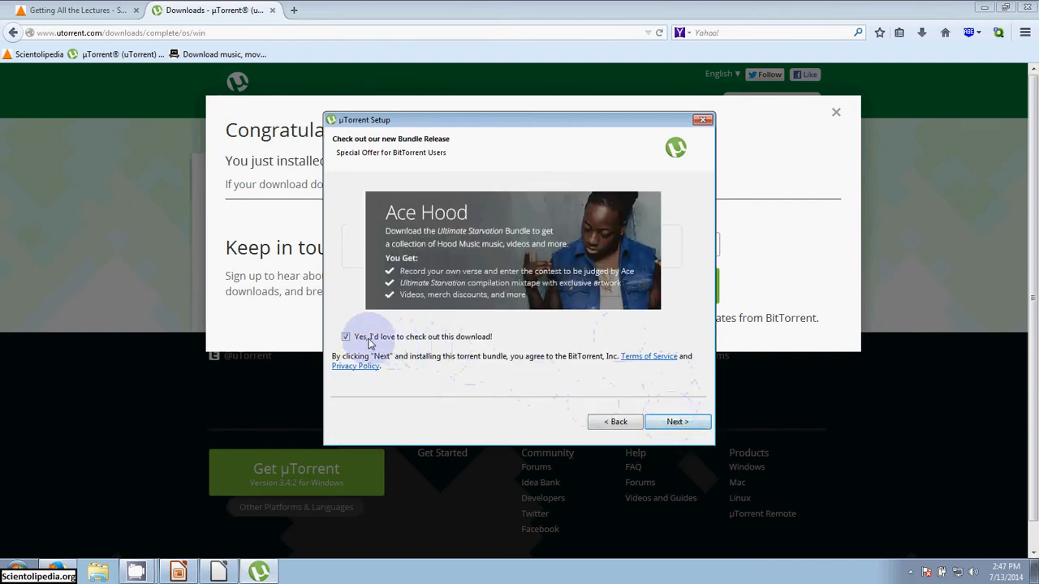
Uncheck the Ace Hood bundle, decline Perk, and finish installing uTorrent 3.4.2.
click(346, 337)
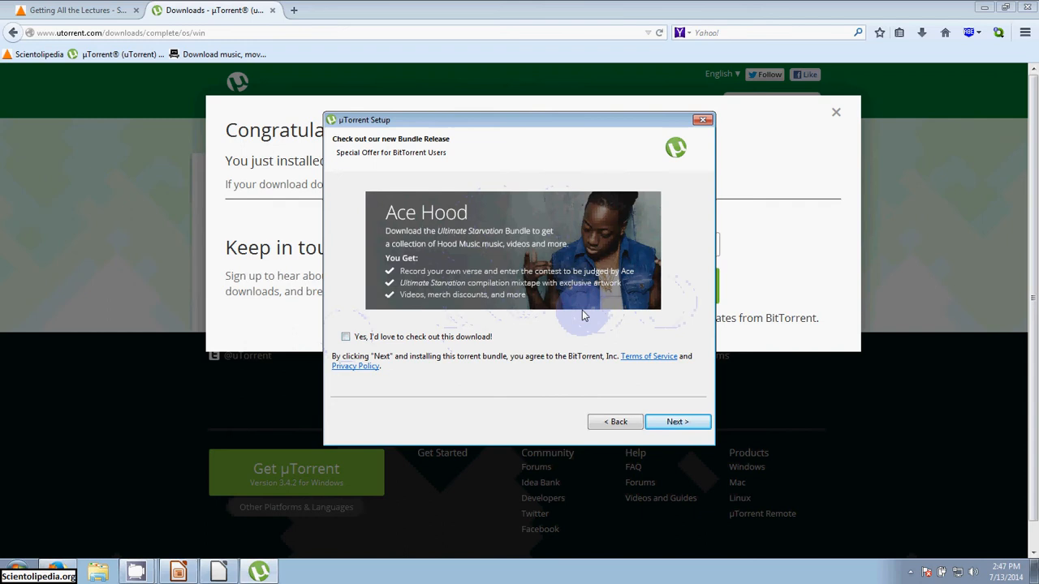
mouse_move(450, 310)
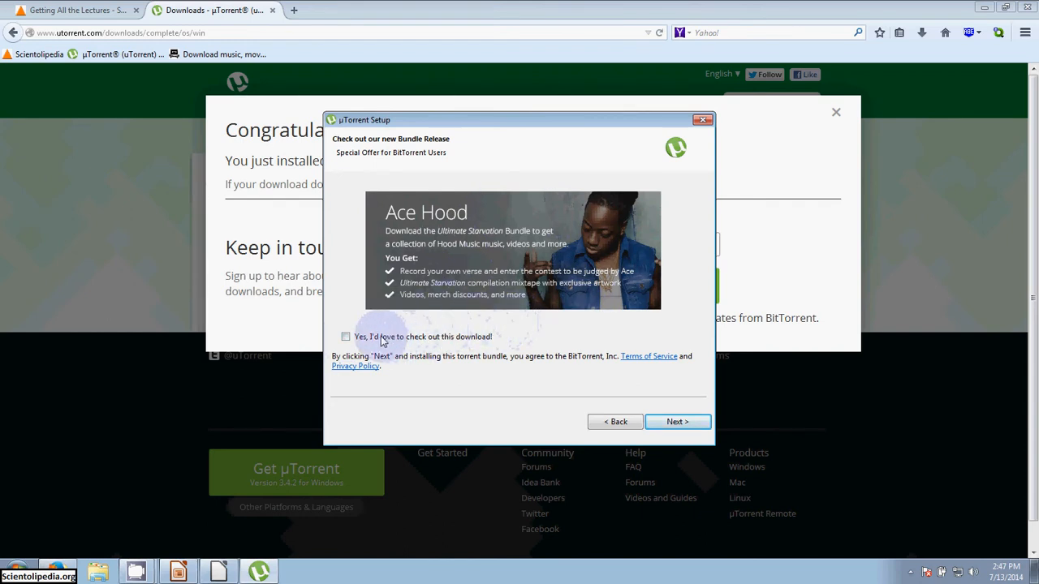
mouse_move(462, 360)
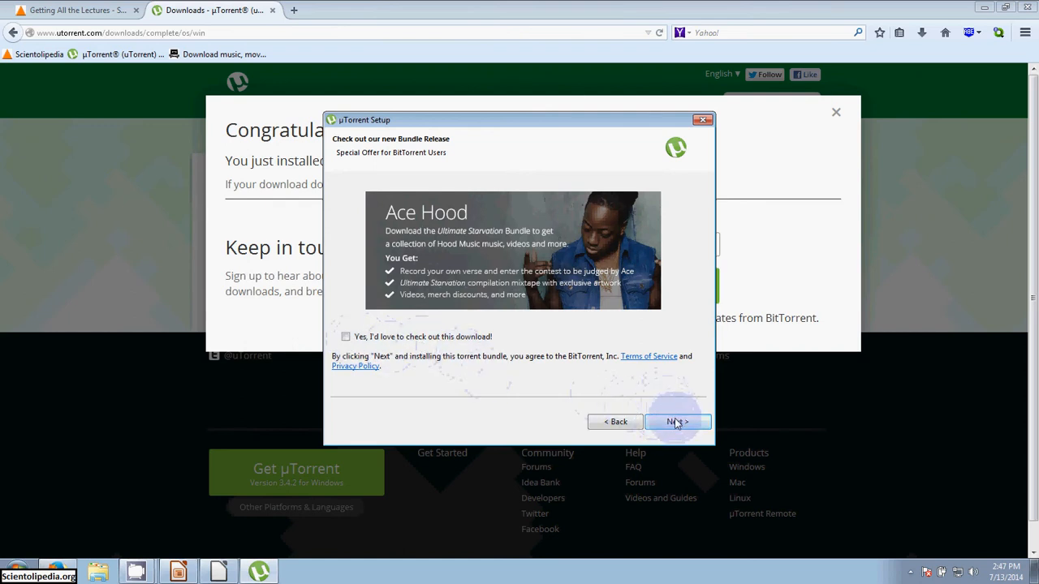
click(678, 422)
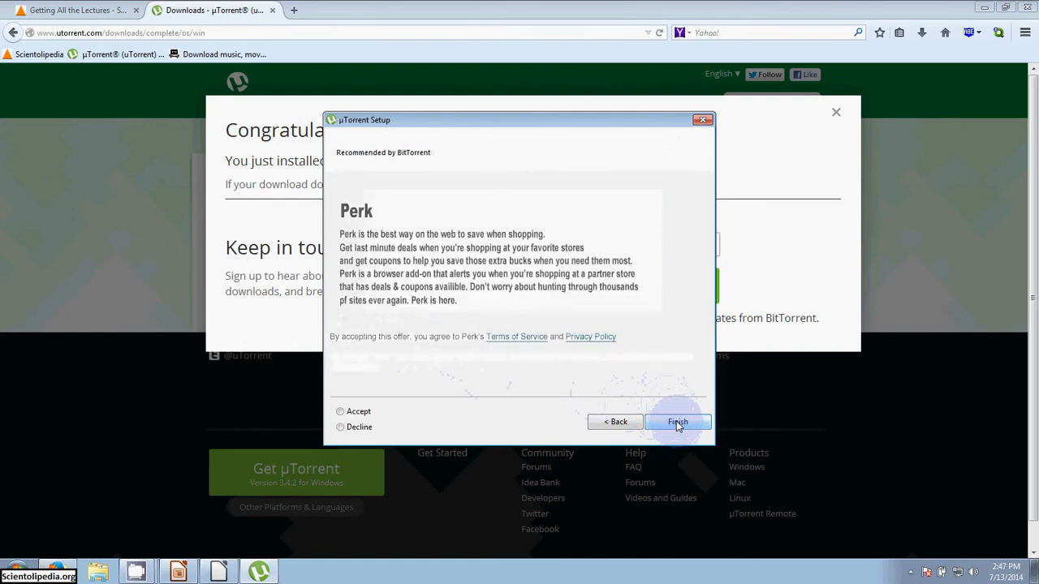
mouse_move(436, 286)
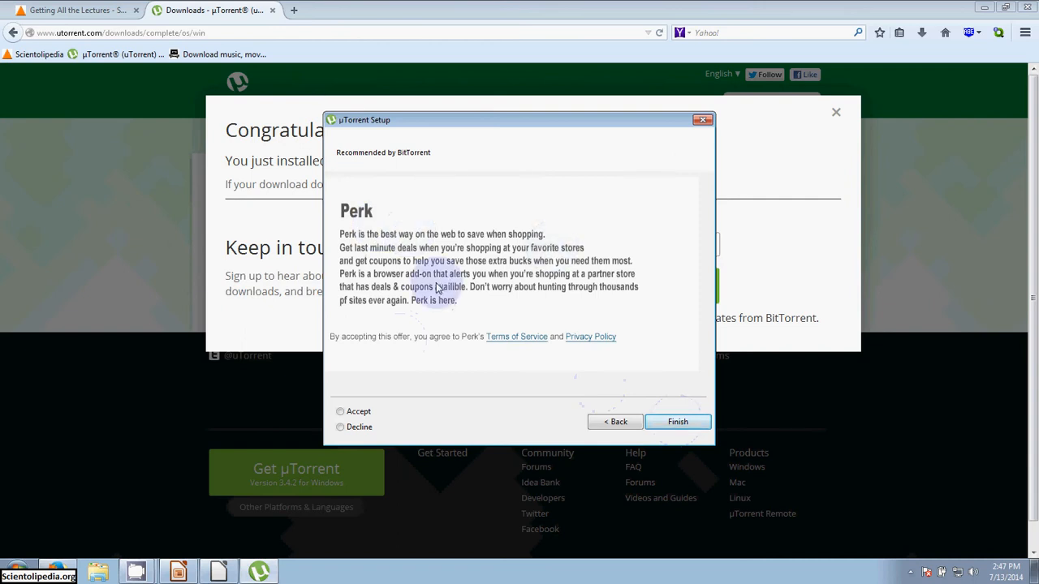
click(339, 427)
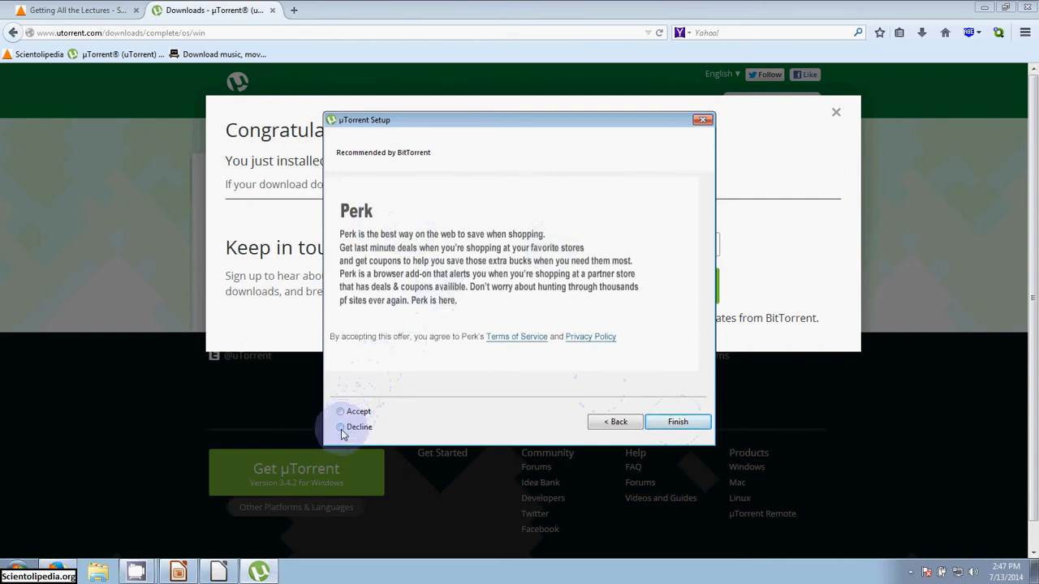
click(340, 427)
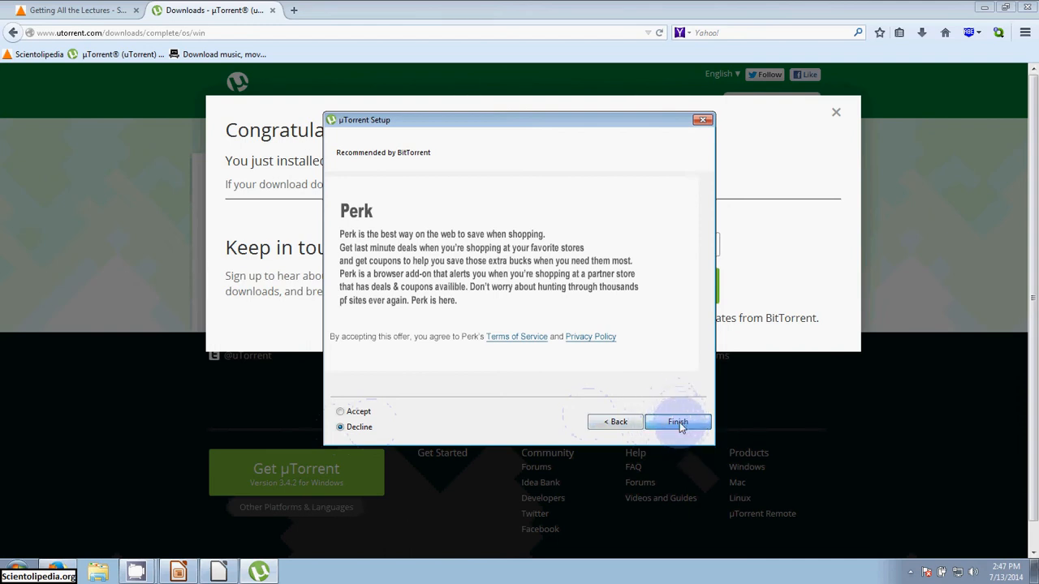
click(677, 421)
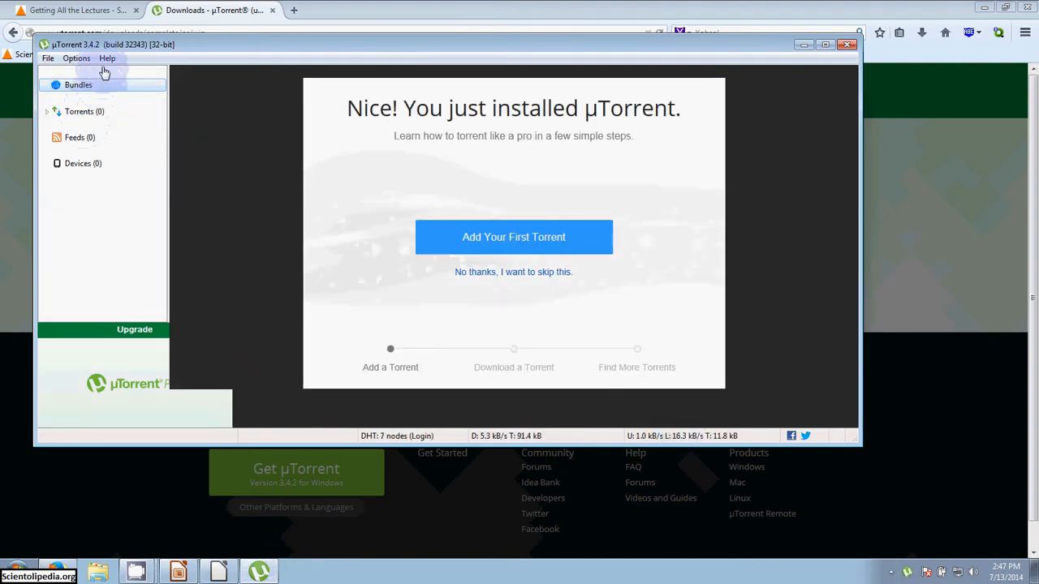
Skip the uTorrent welcome screen to show the empty Torrents list.
click(79, 112)
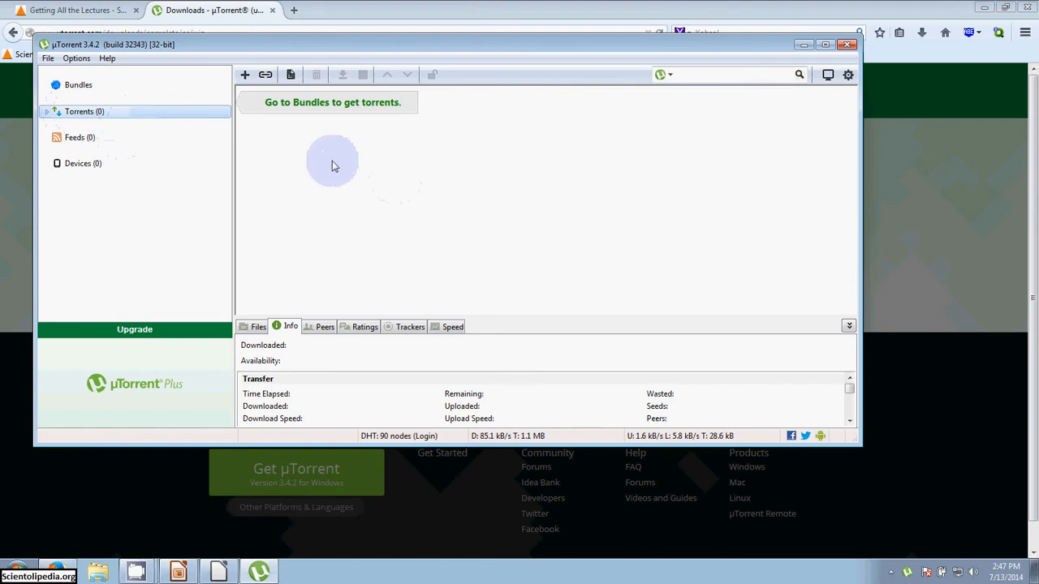
mouse_move(301, 157)
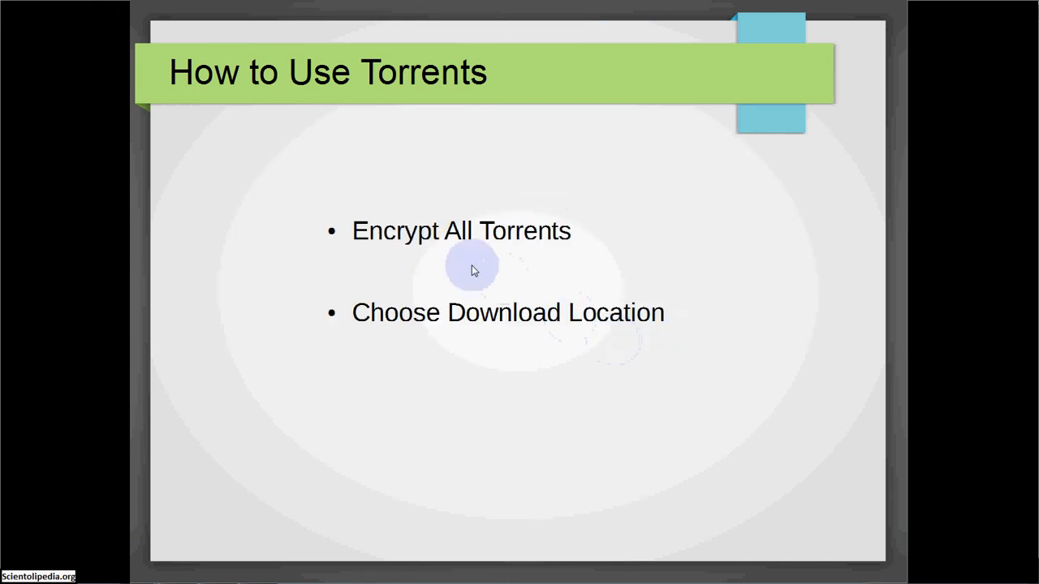
mouse_move(612, 254)
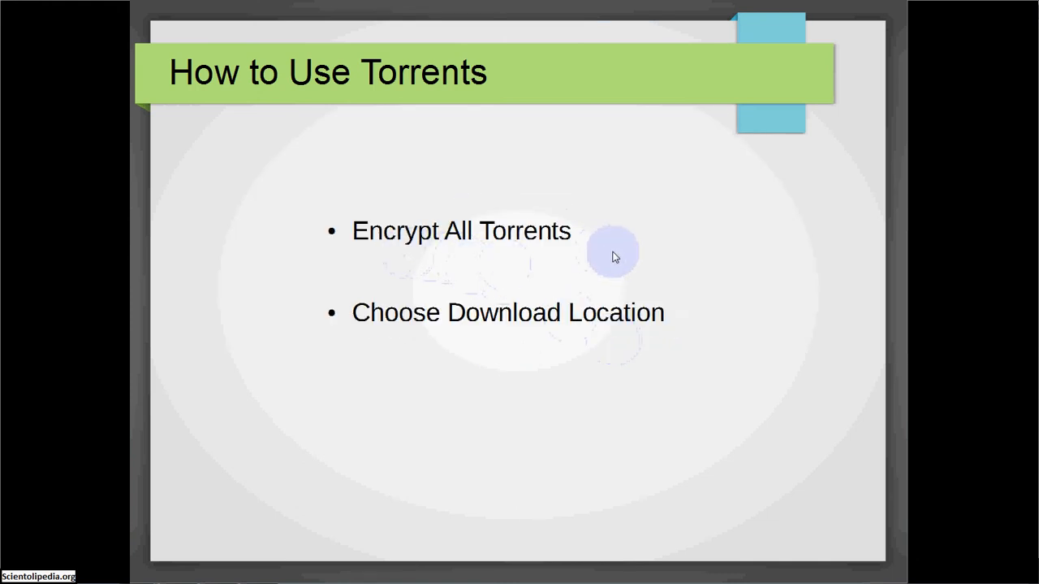
mouse_move(677, 328)
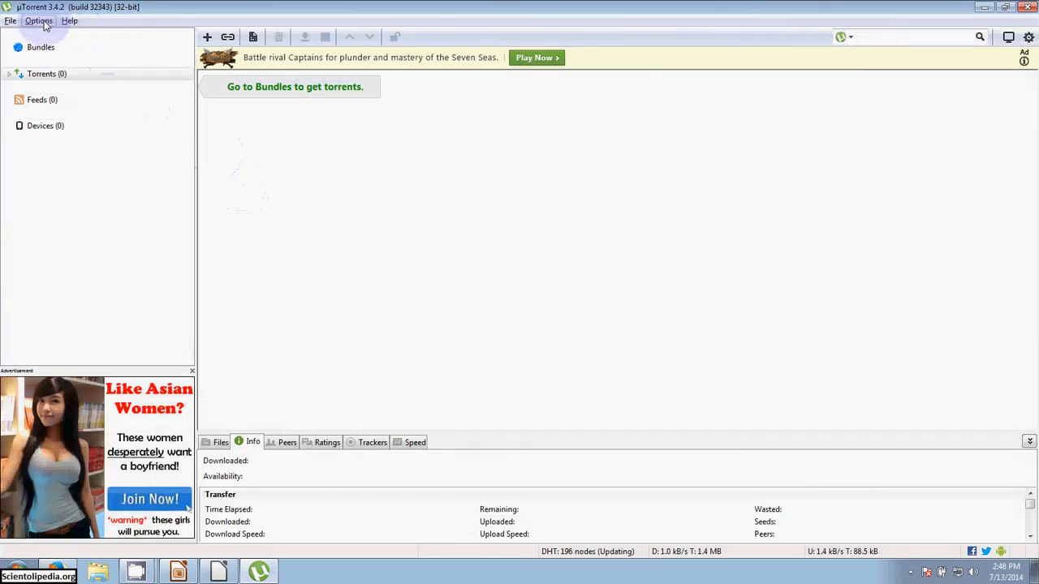
Open uTorrent's Preferences window from the Options menu.
click(43, 18)
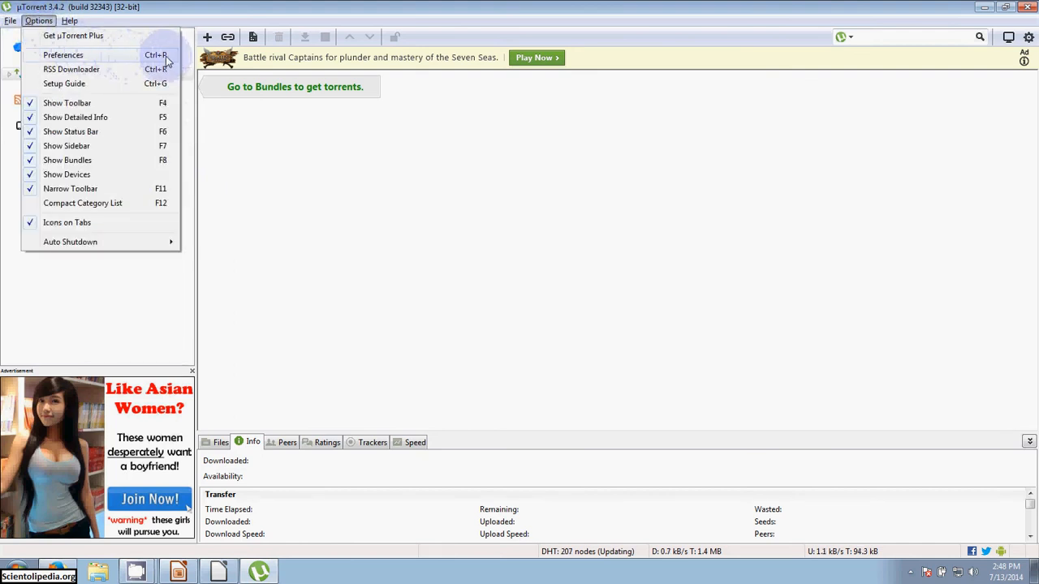
click(60, 56)
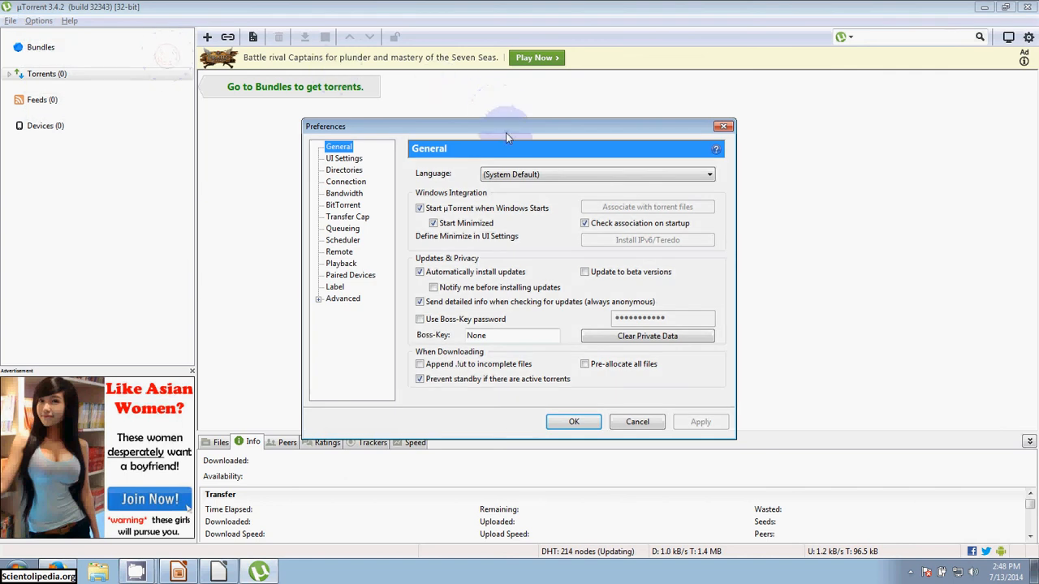
In BitTorrent preferences, disable incoming legacy connections, set outgoing encryption to Enabled, and apply.
drag(508, 136, 467, 167)
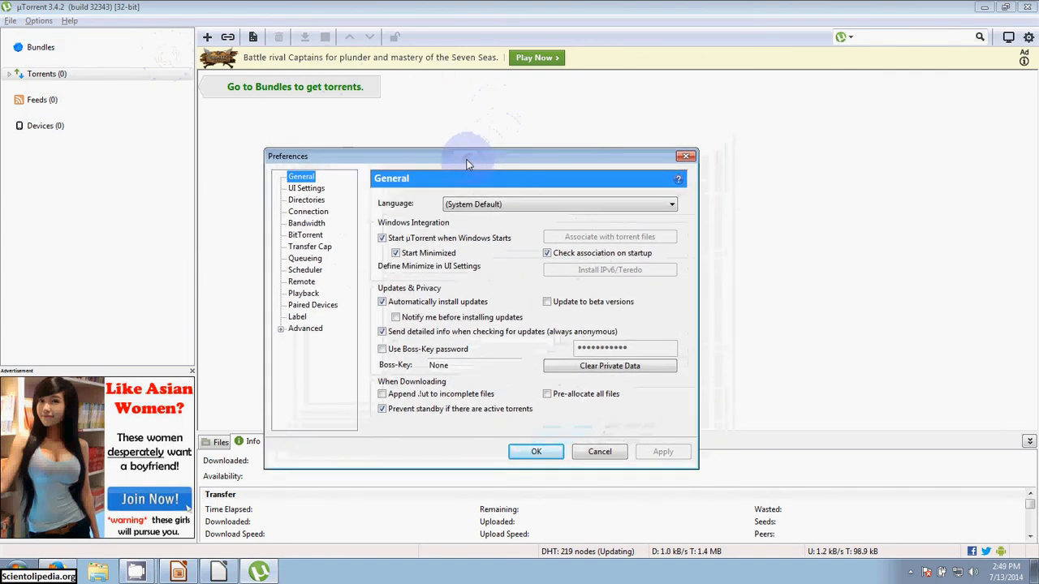
mouse_move(306, 200)
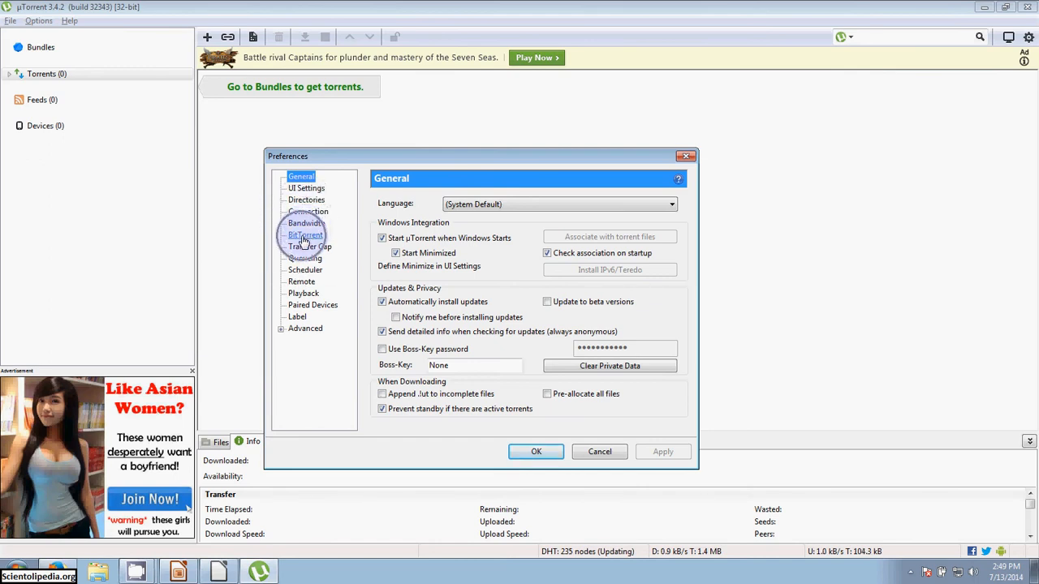
click(302, 235)
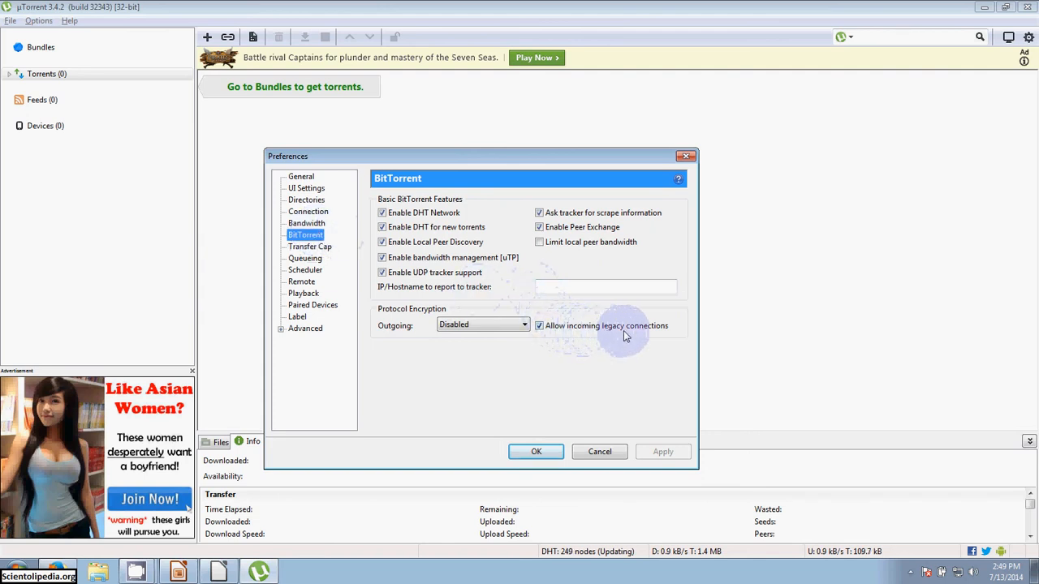
click(539, 326)
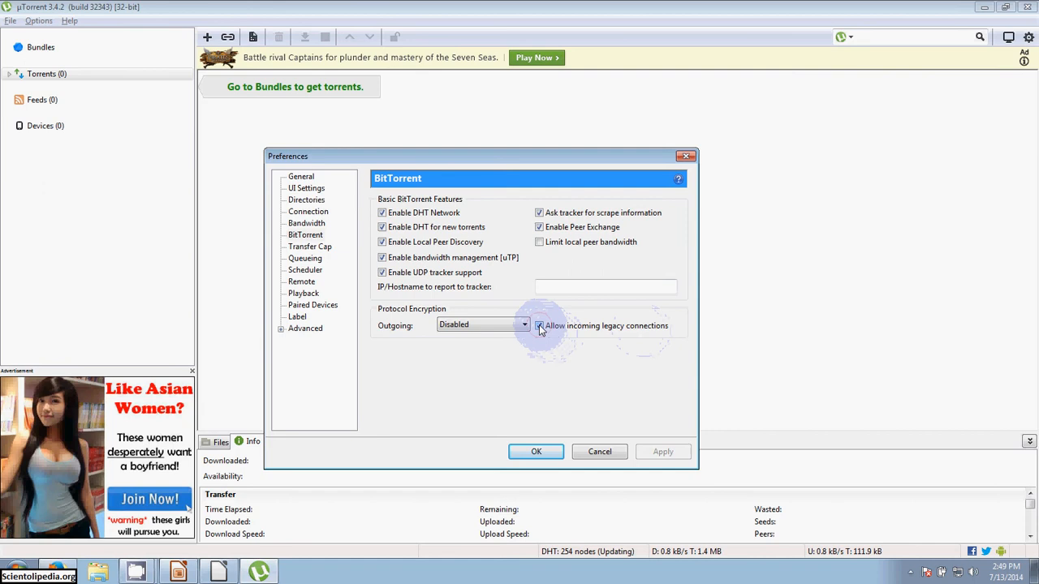
click(540, 325)
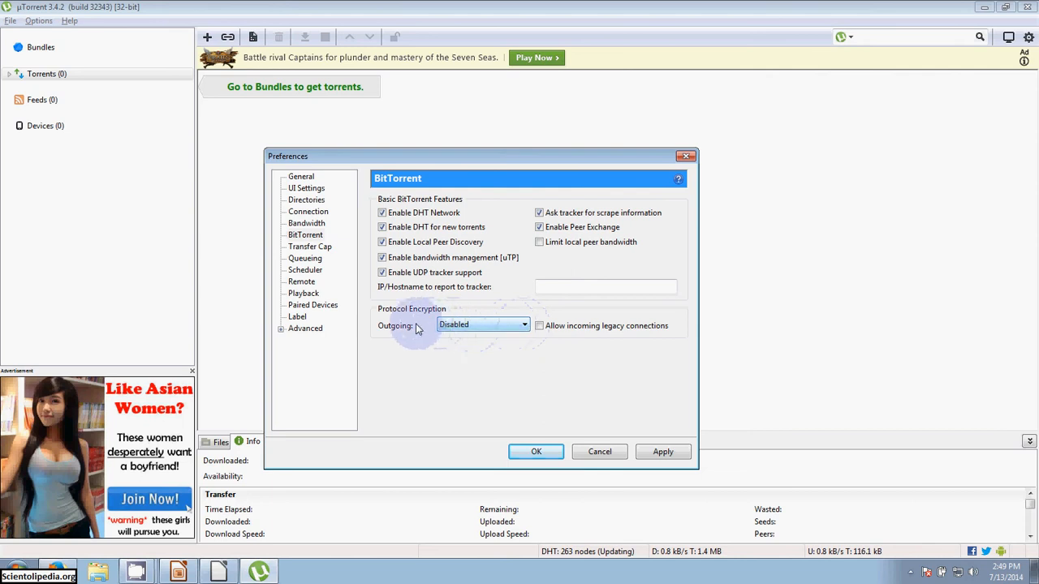
mouse_move(469, 338)
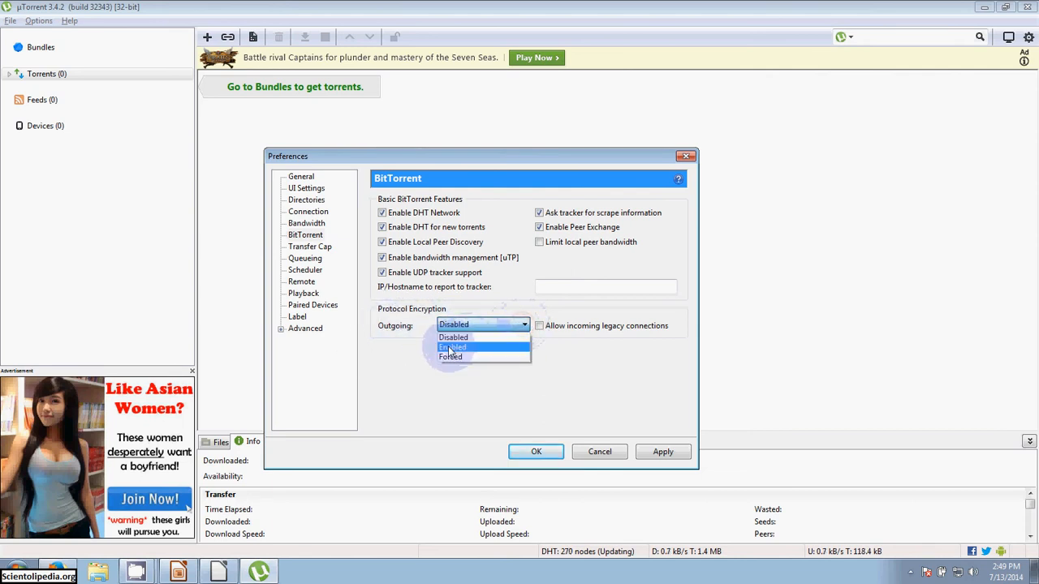
click(454, 347)
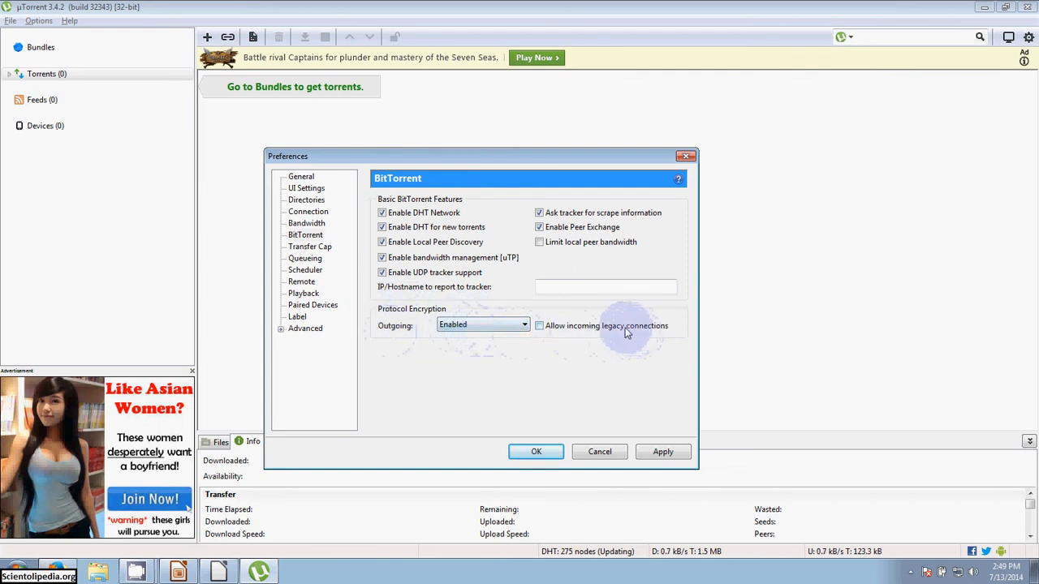
click(663, 452)
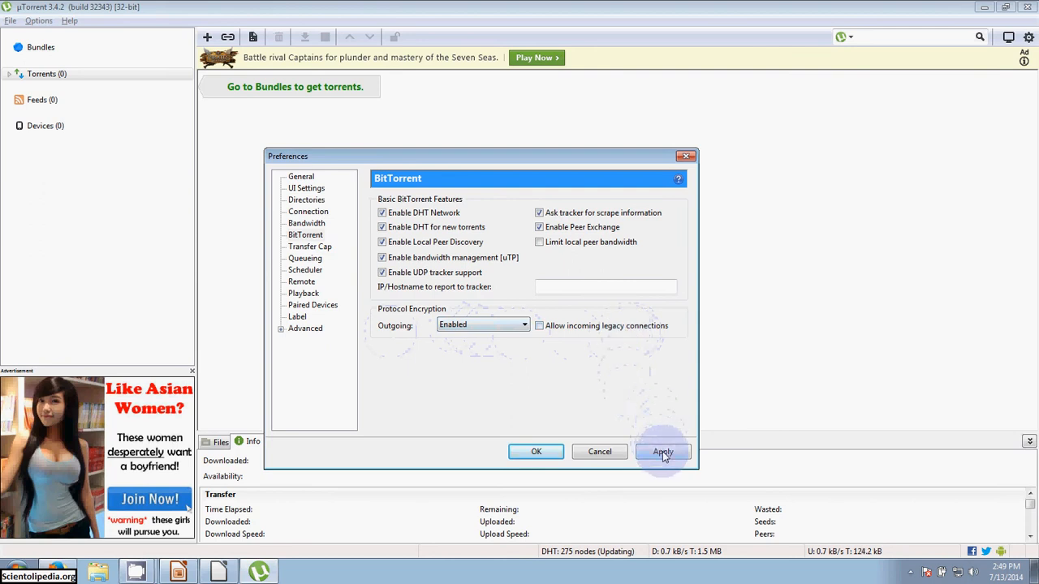
click(662, 451)
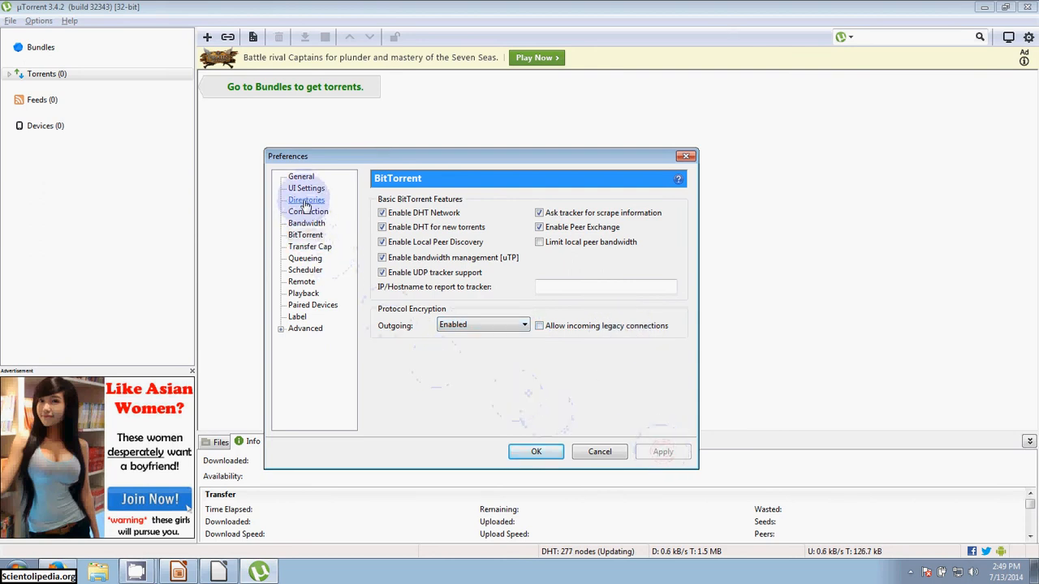
Set 'Put new downloads in' to the WindowsShare (F:) drive and close Preferences with OK.
click(305, 200)
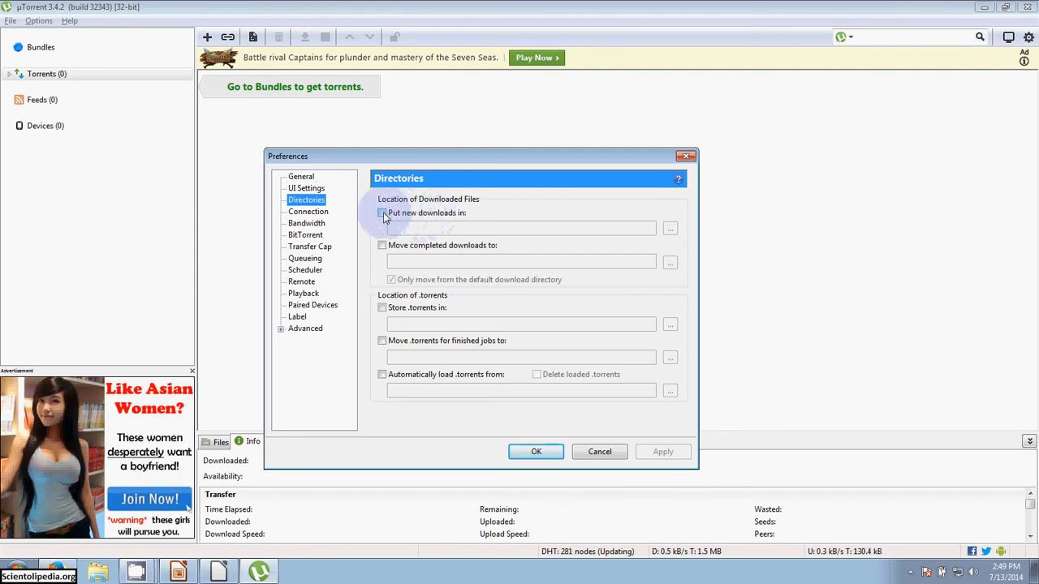
click(382, 213)
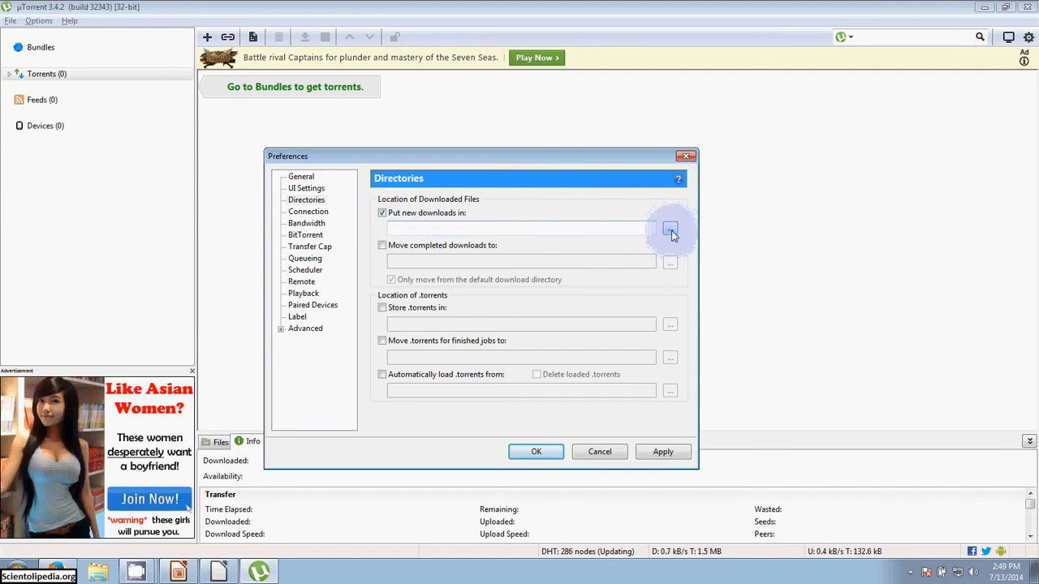
click(669, 230)
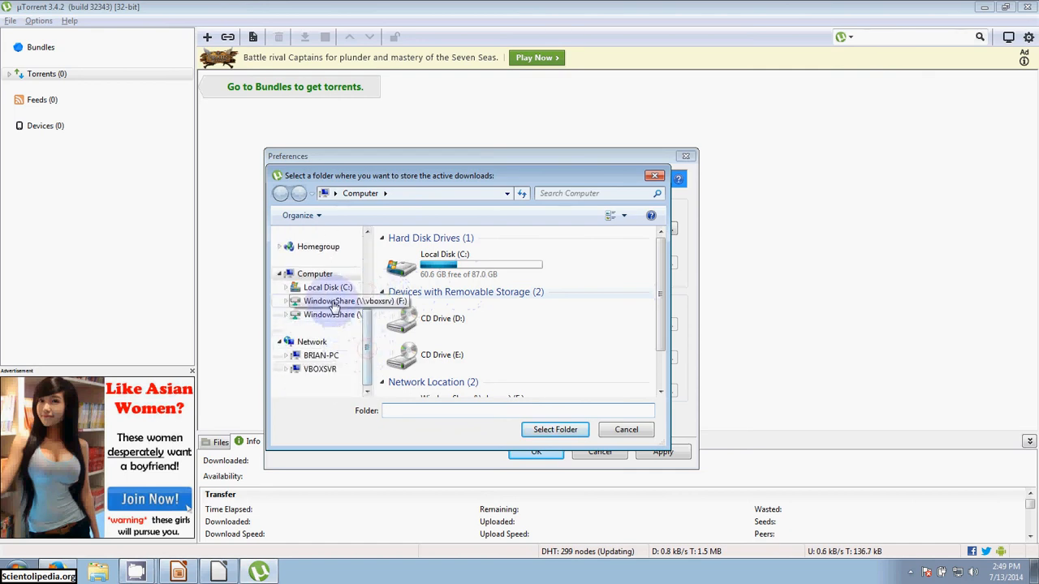
double_click(349, 301)
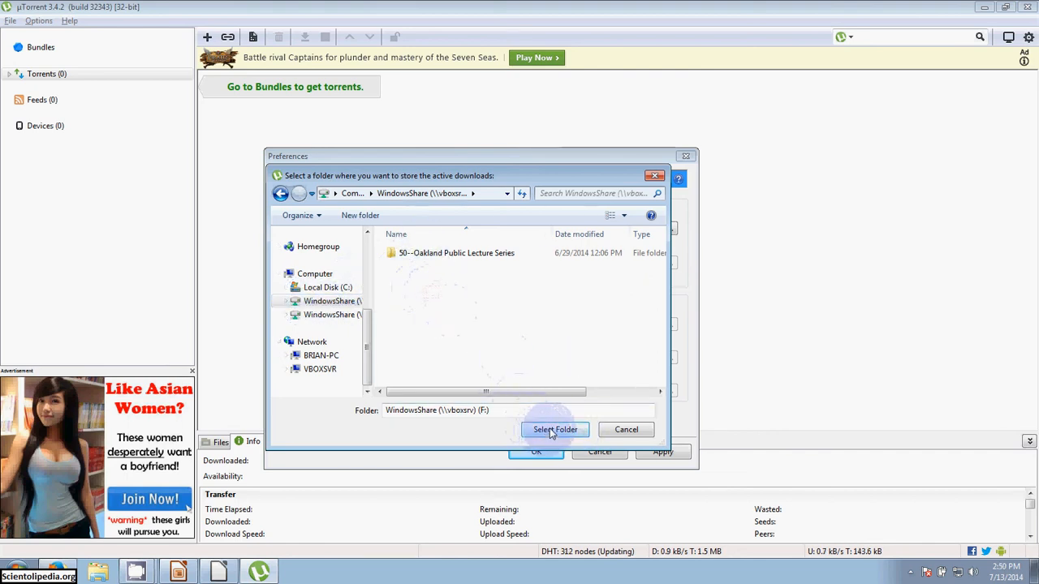
click(556, 429)
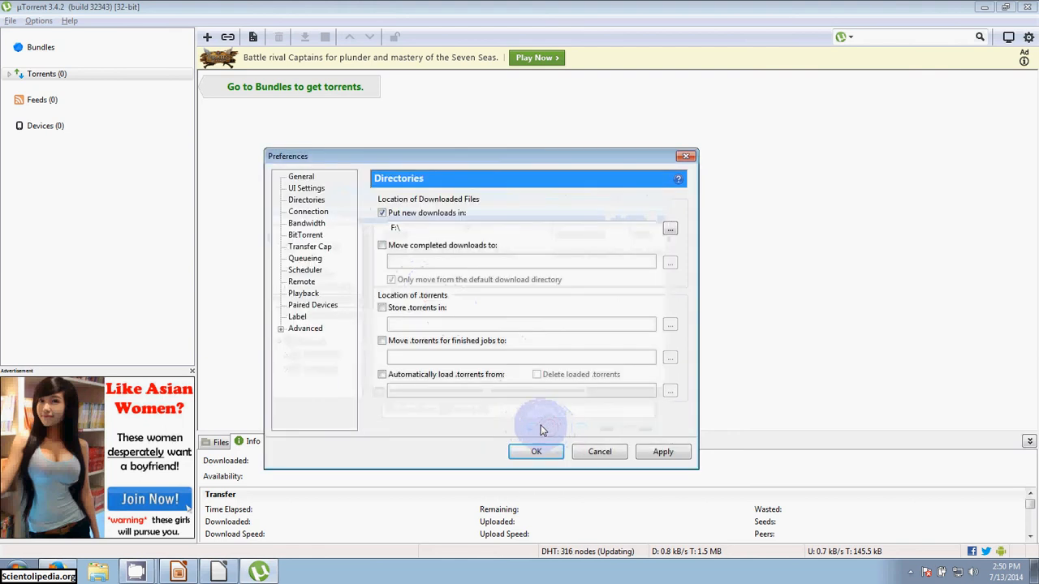
mouse_move(572, 452)
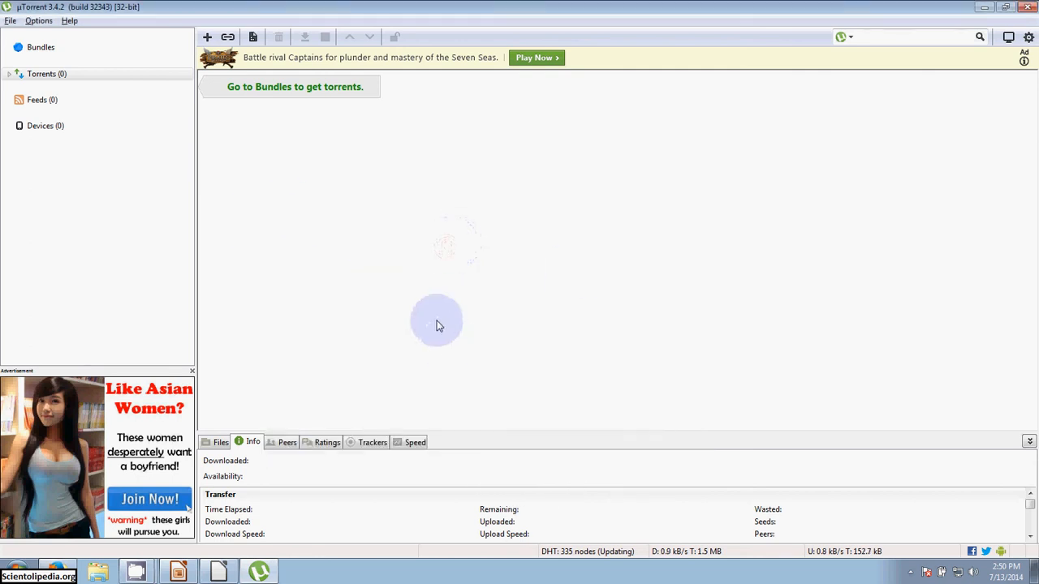
mouse_move(327, 539)
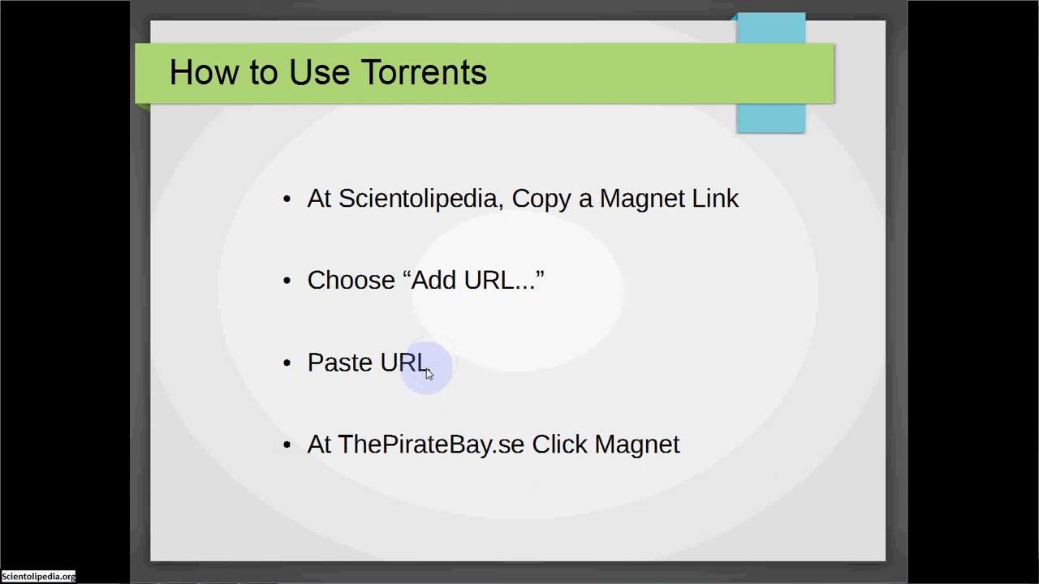
mouse_move(572, 458)
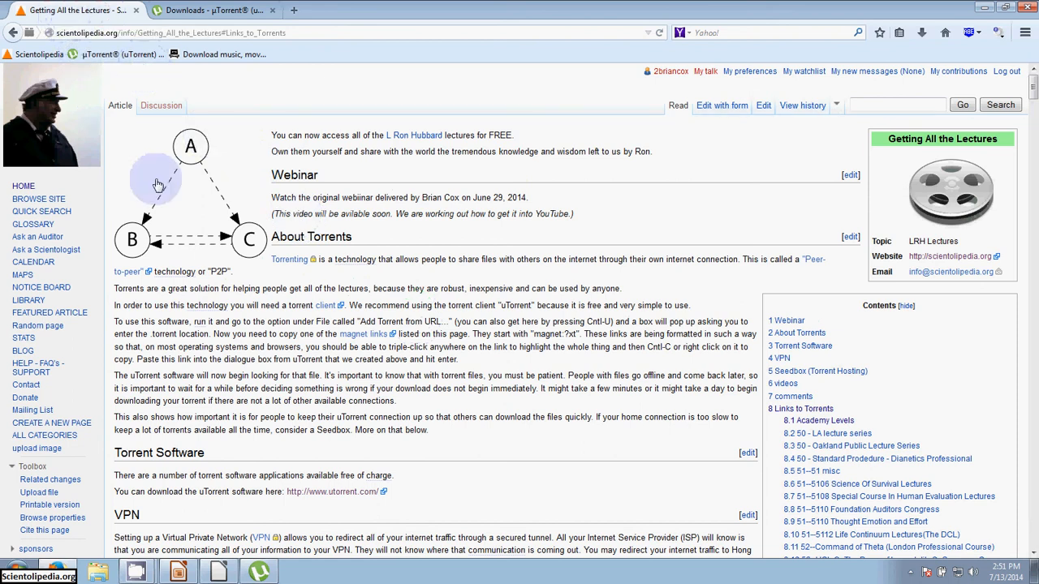
mouse_move(256, 288)
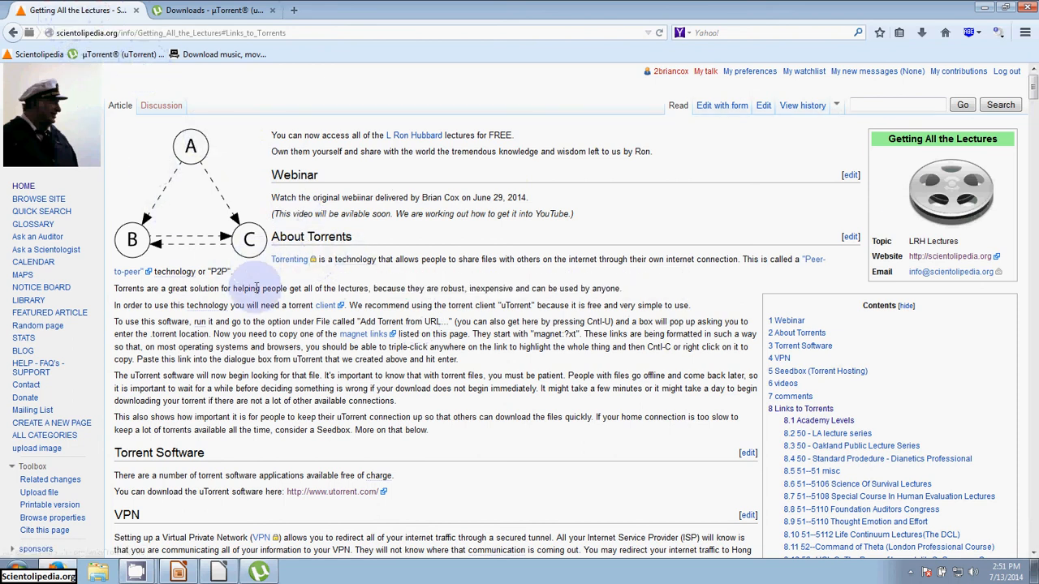
mouse_move(867, 153)
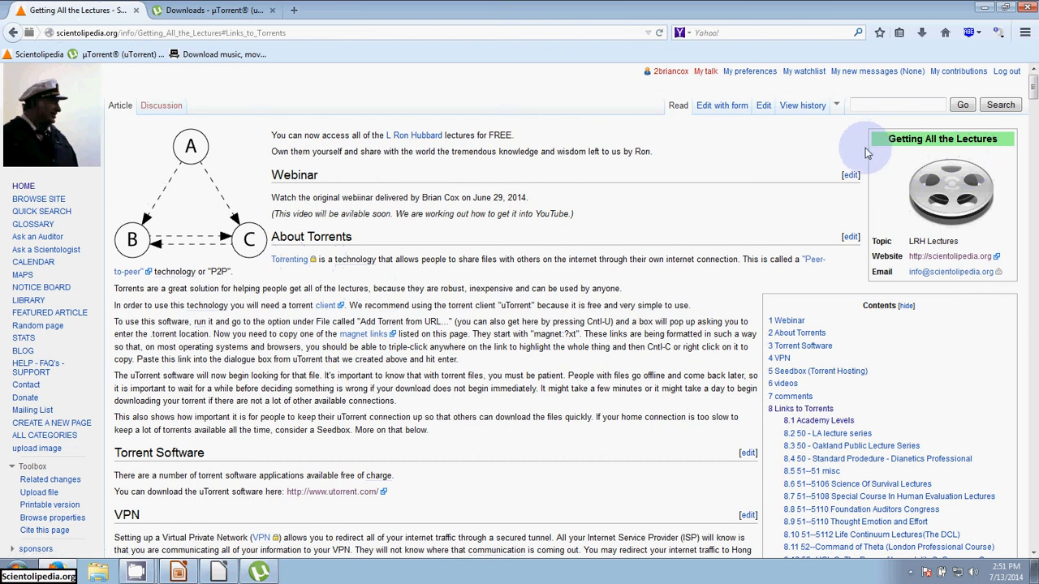
mouse_move(586, 289)
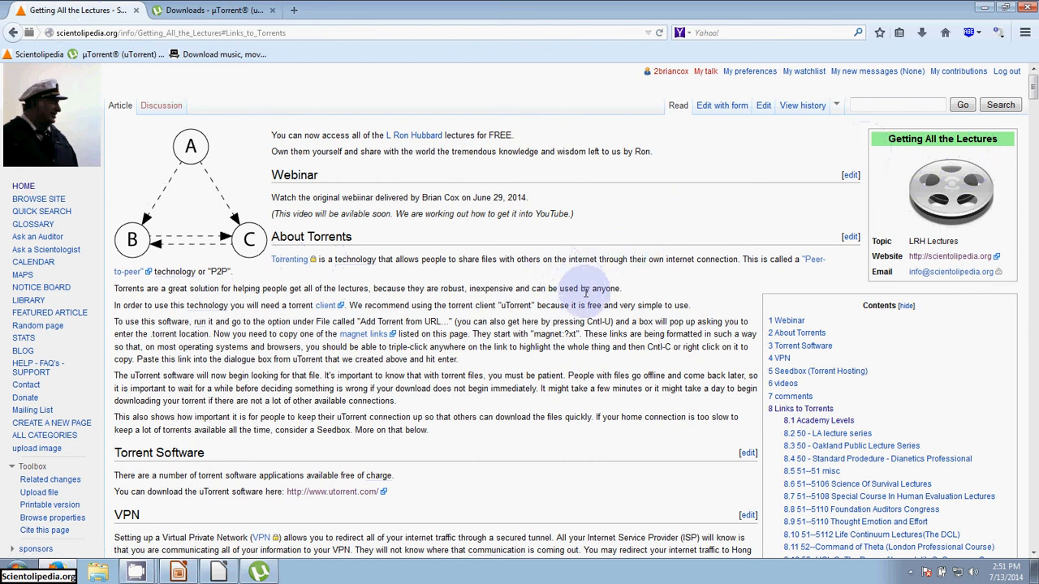
mouse_move(621, 312)
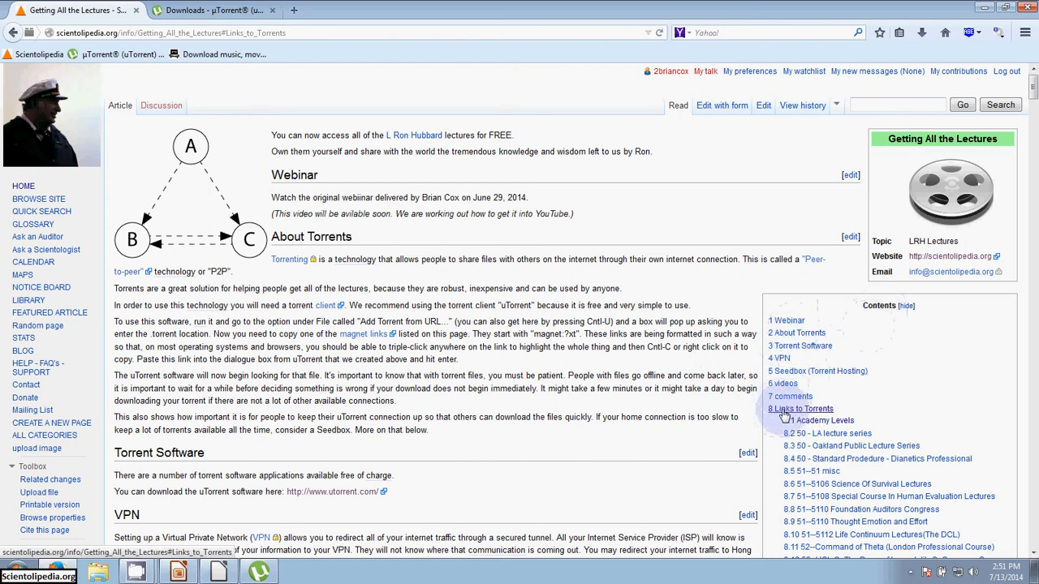
Jump to section 8, Links to Torrents, and scroll through its magnet links.
click(799, 407)
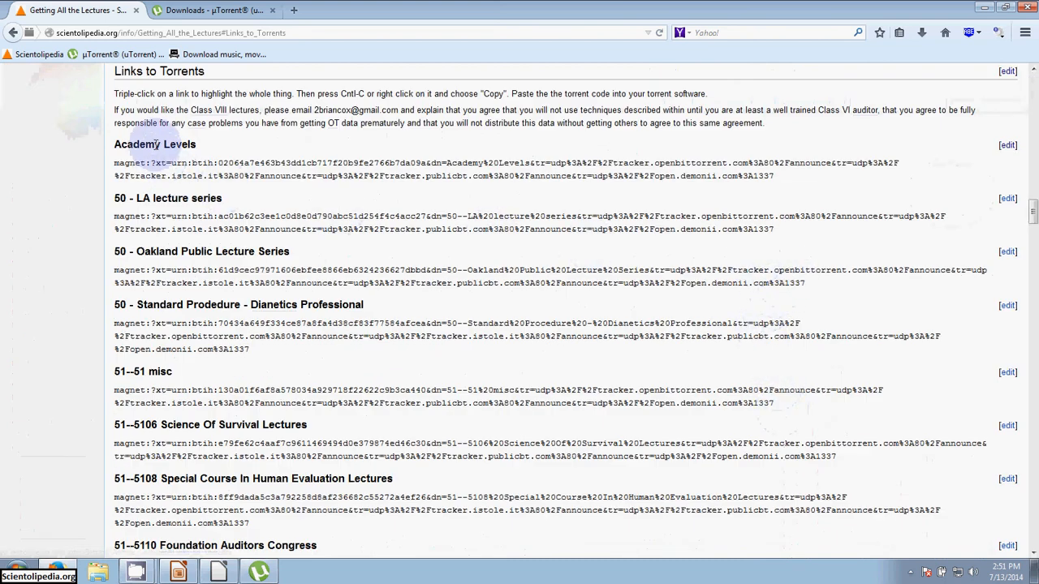
scroll(down, 3)
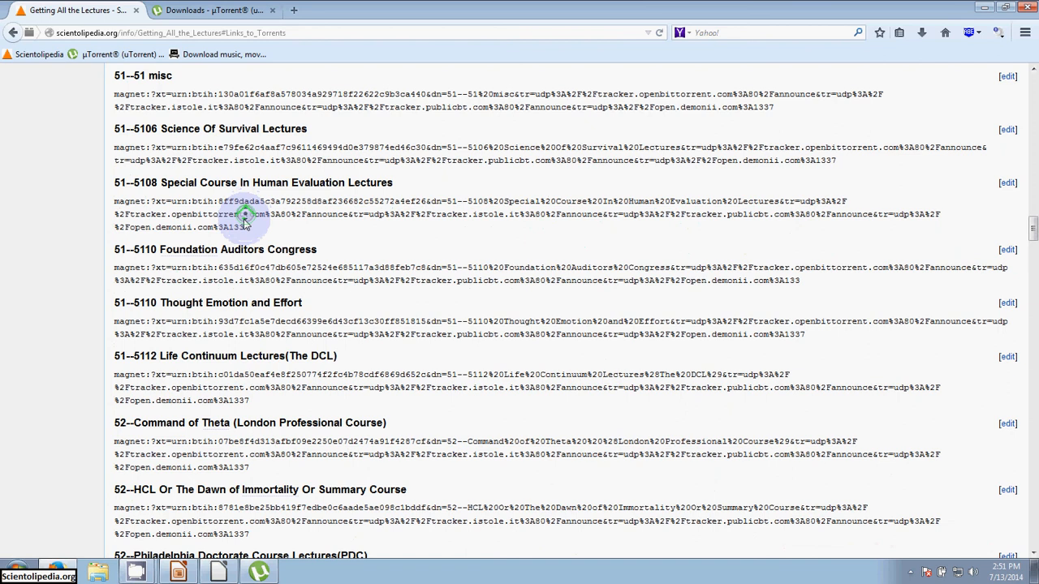
scroll(up, 3)
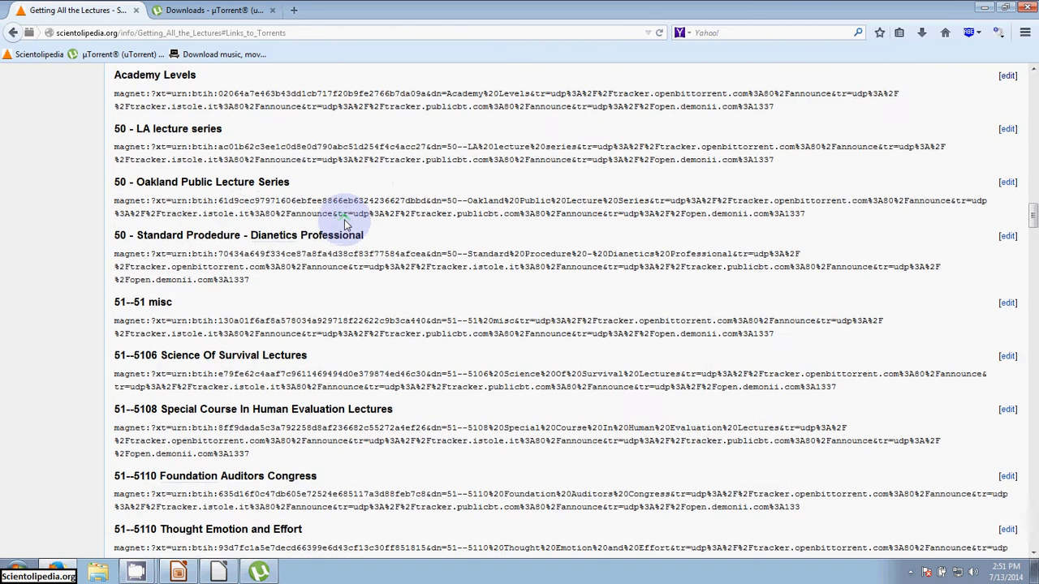
scroll(up, 3)
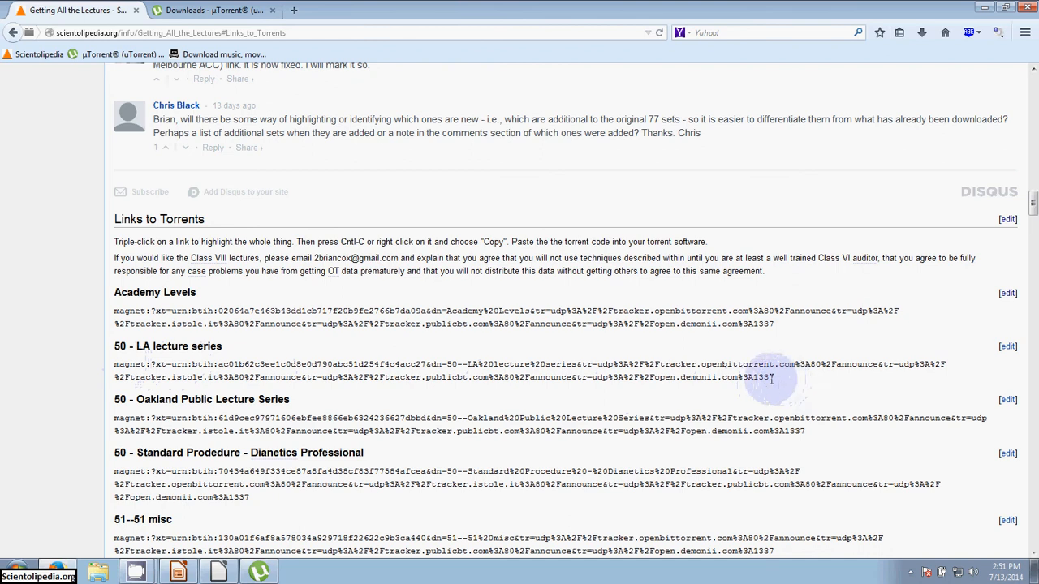
mouse_move(193, 376)
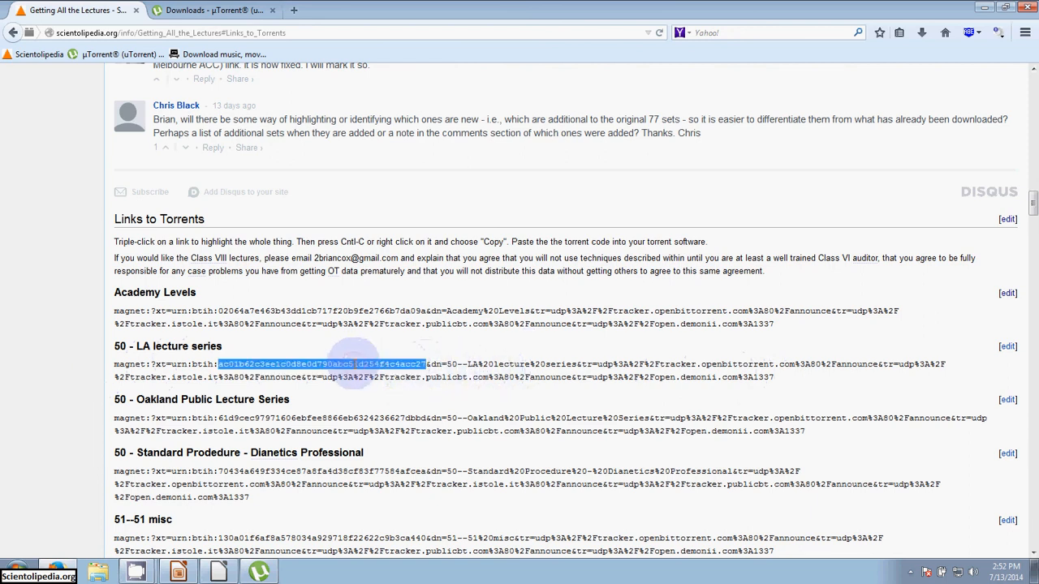
Select and copy the full 50 - LA lecture series magnet link.
triple_click(340, 364)
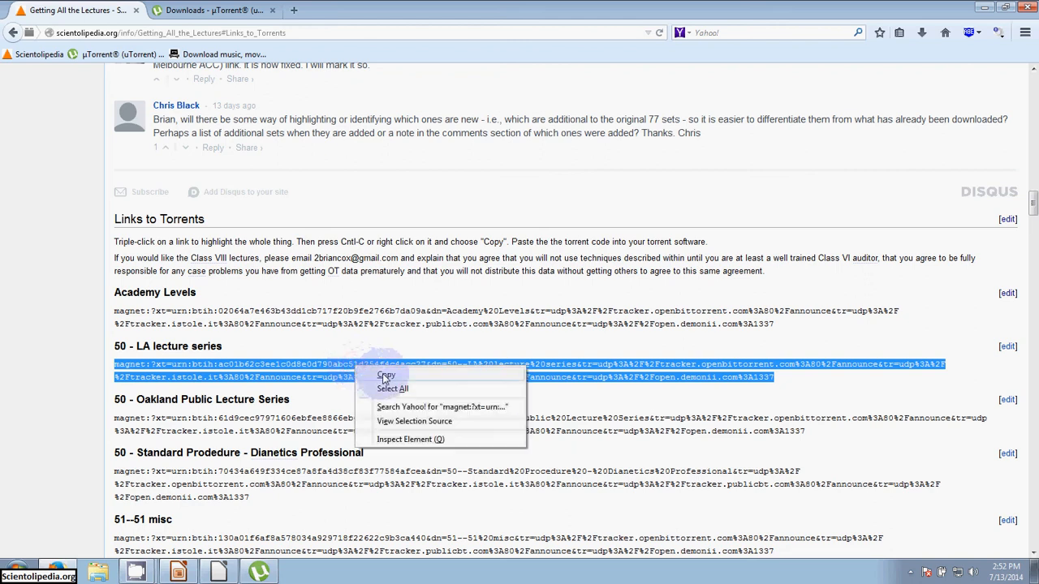
click(381, 375)
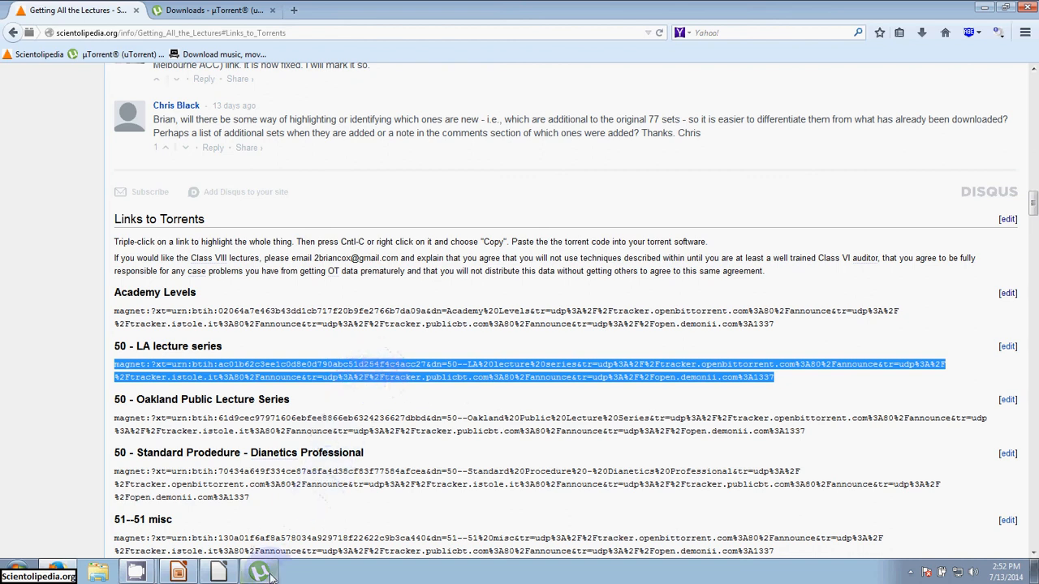
mouse_move(260, 570)
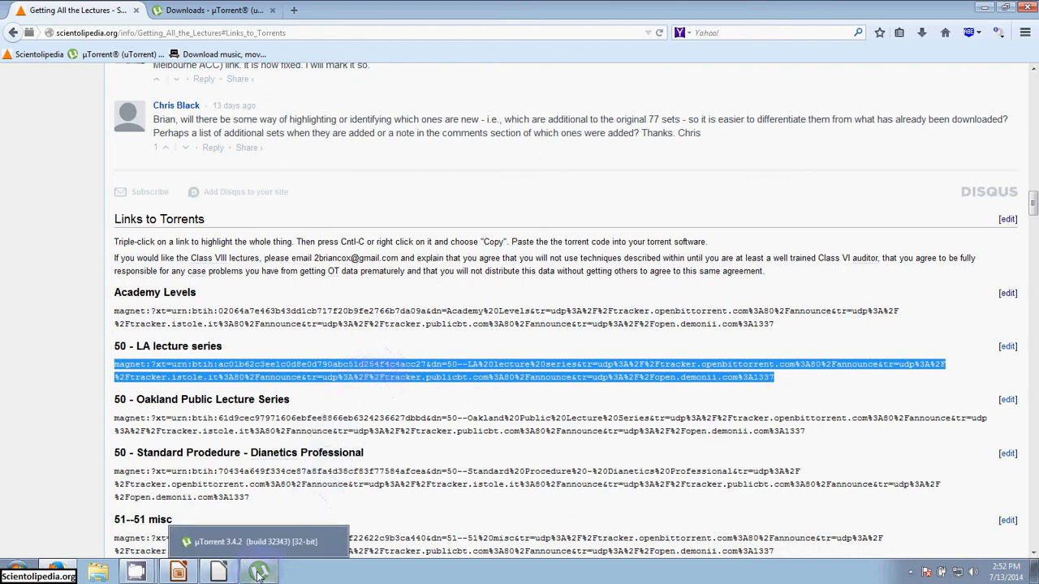
Switch to uTorrent and open Add Torrent from URL with the magnet link pasted.
click(255, 570)
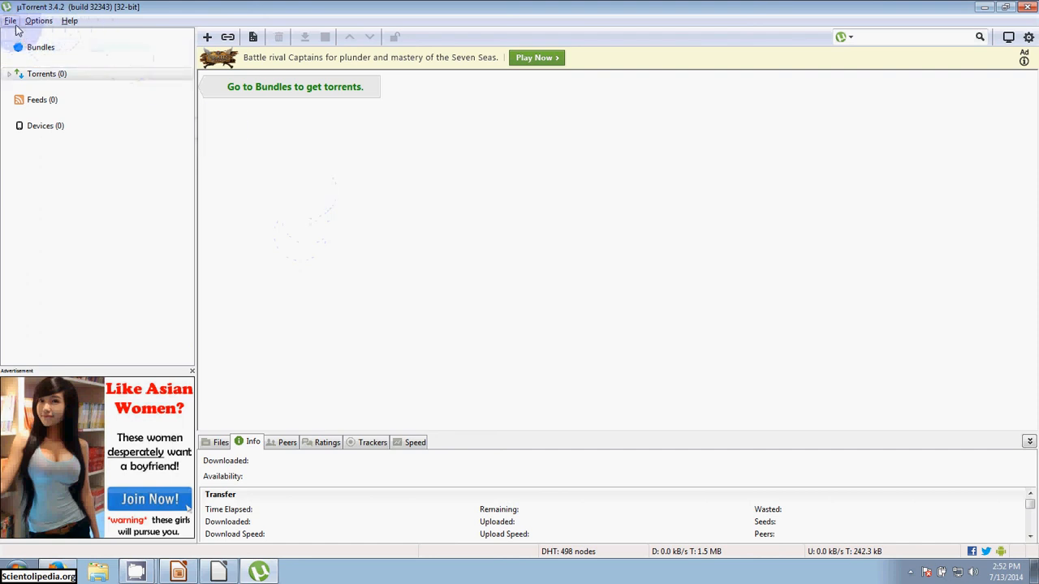
click(8, 21)
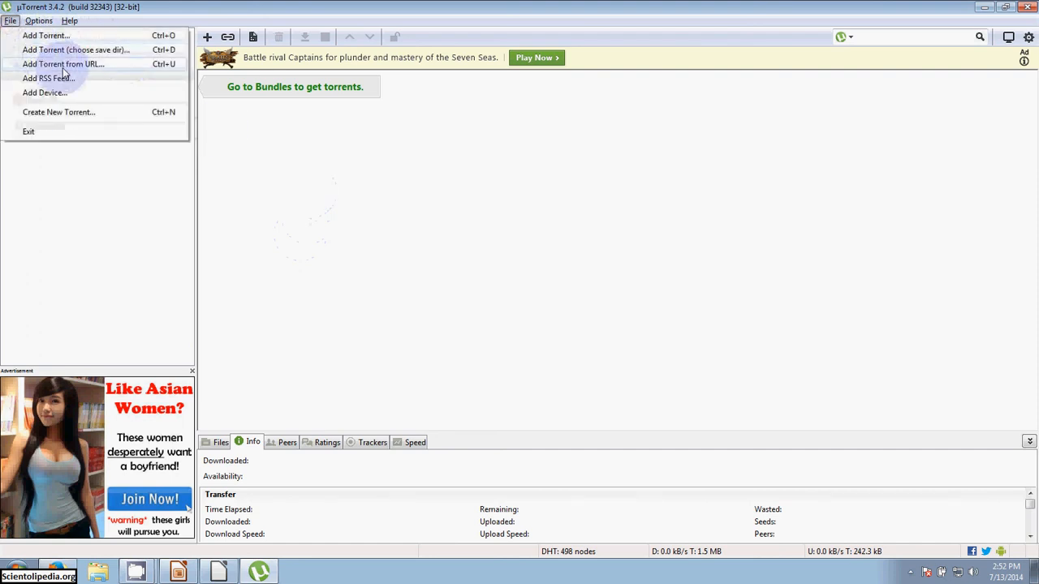
mouse_move(91, 67)
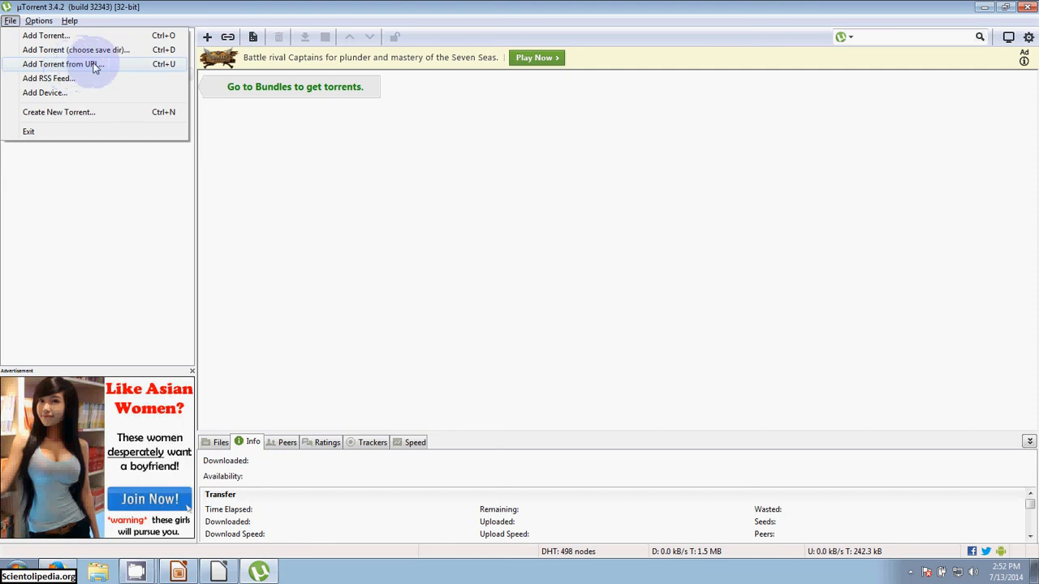
mouse_move(139, 66)
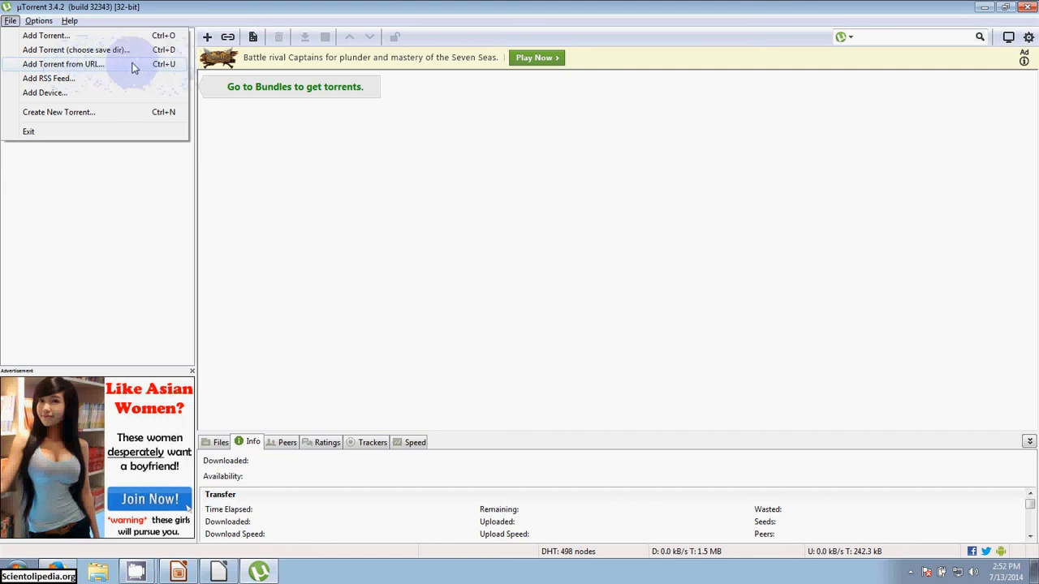
click(64, 61)
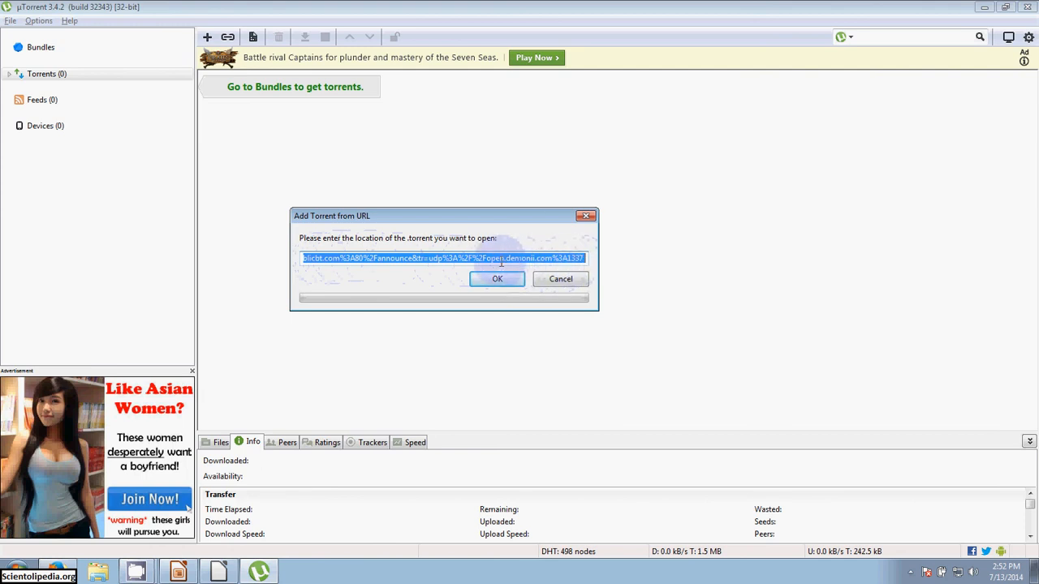
mouse_move(607, 258)
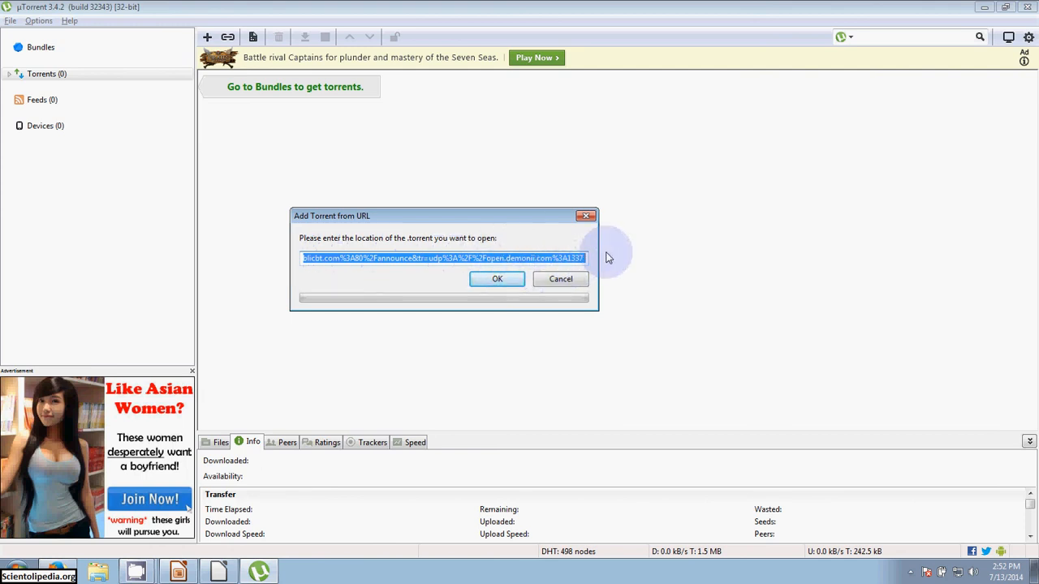
mouse_move(543, 226)
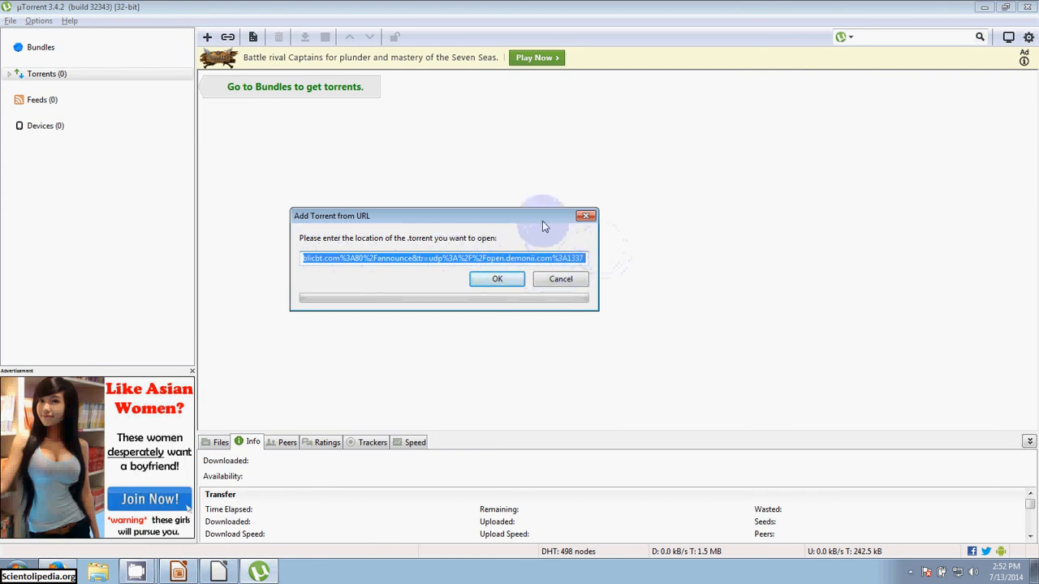
mouse_move(534, 216)
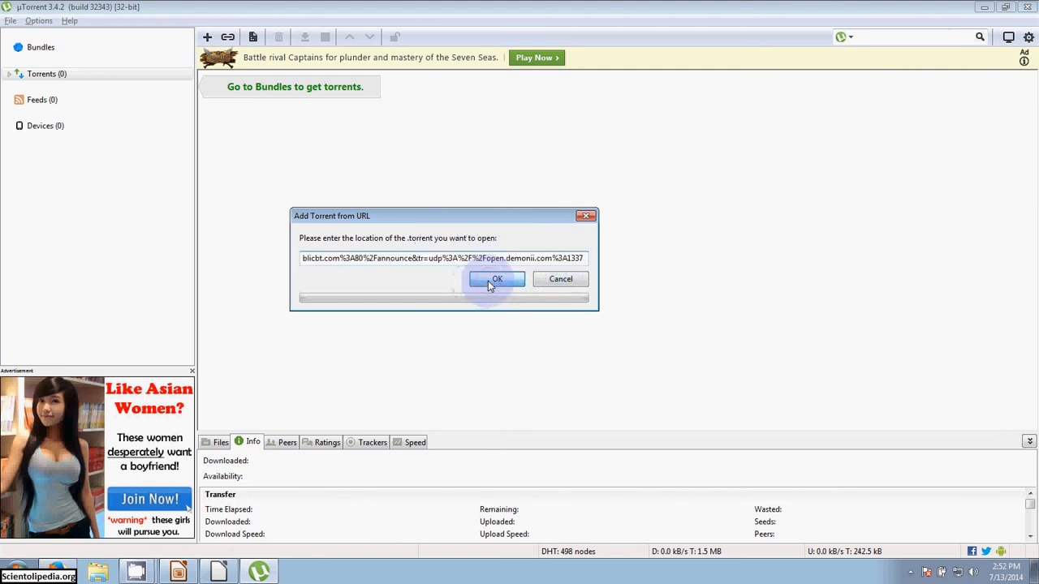
Submit the magnet link and confirm the 50--LA lecture series torrent, saving to F:\.
click(497, 279)
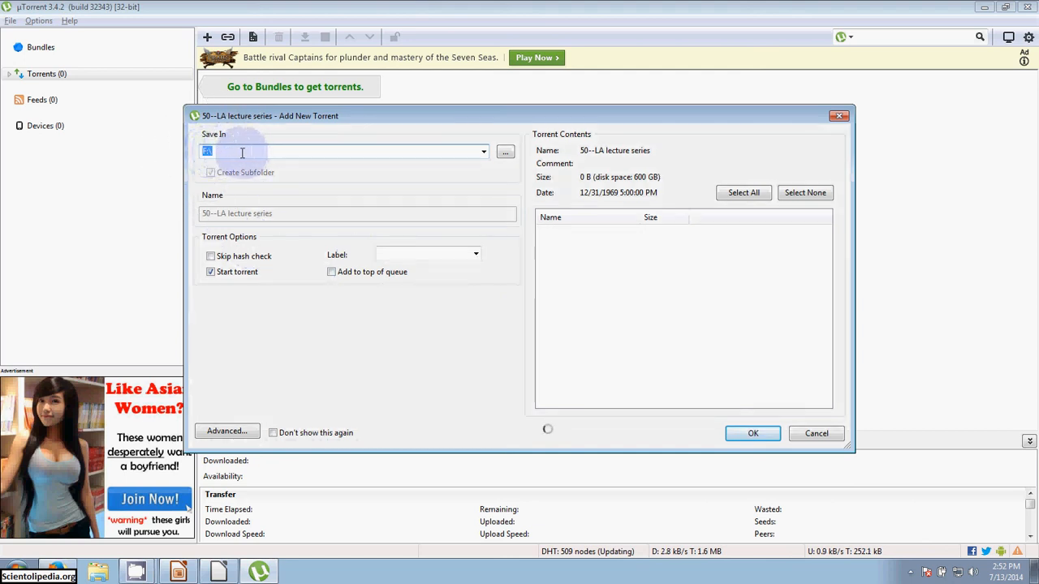
mouse_move(226, 148)
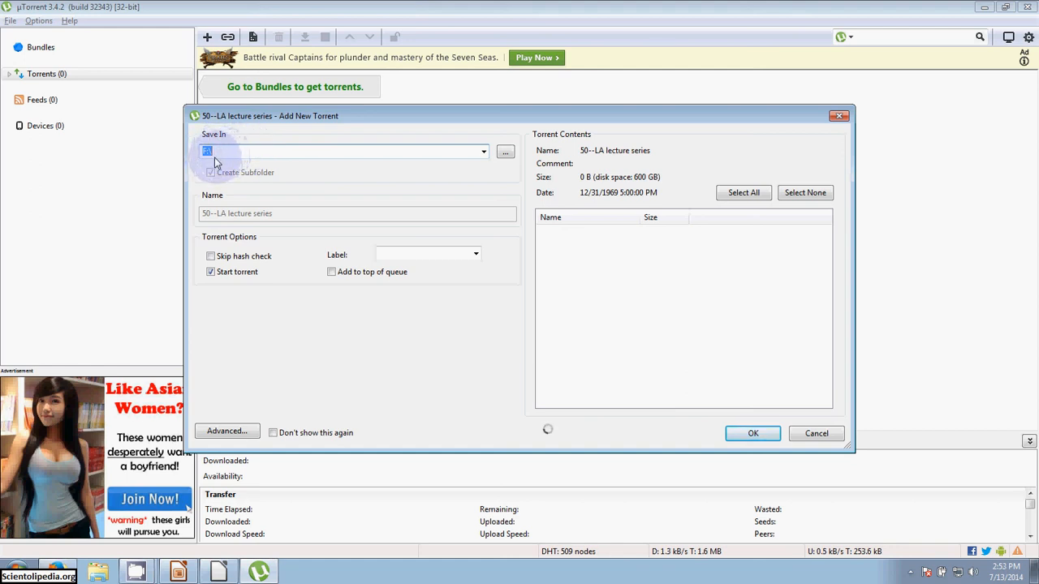
mouse_move(647, 338)
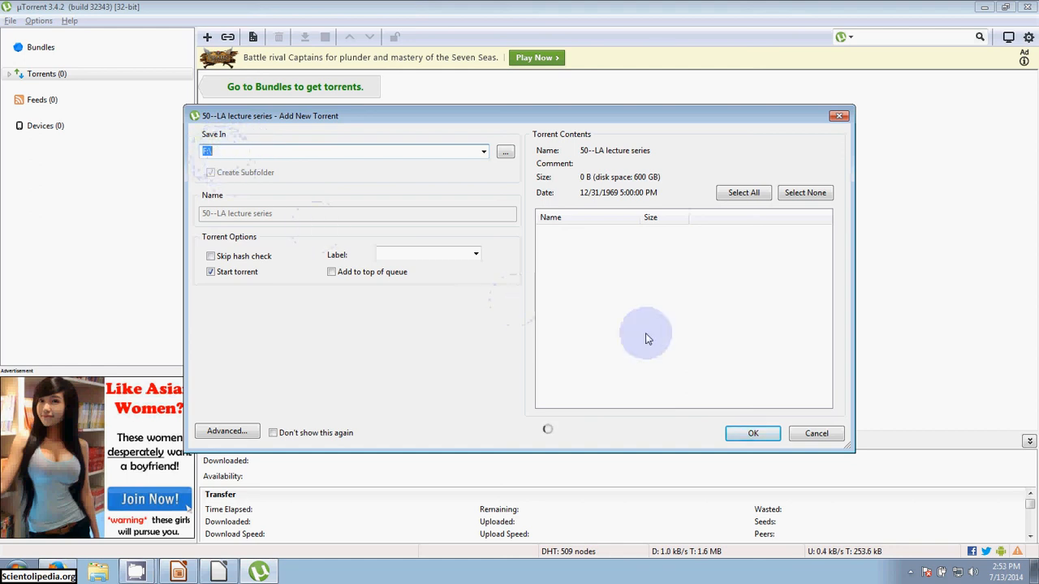
click(752, 433)
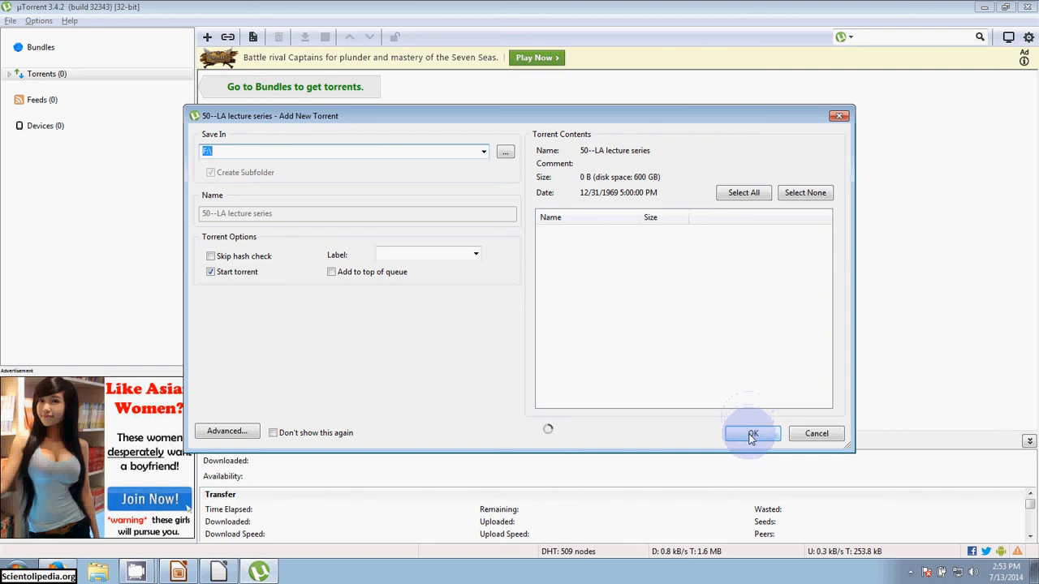
Finish adding the lecture series torrent, then open a new Firefox tab.
click(752, 434)
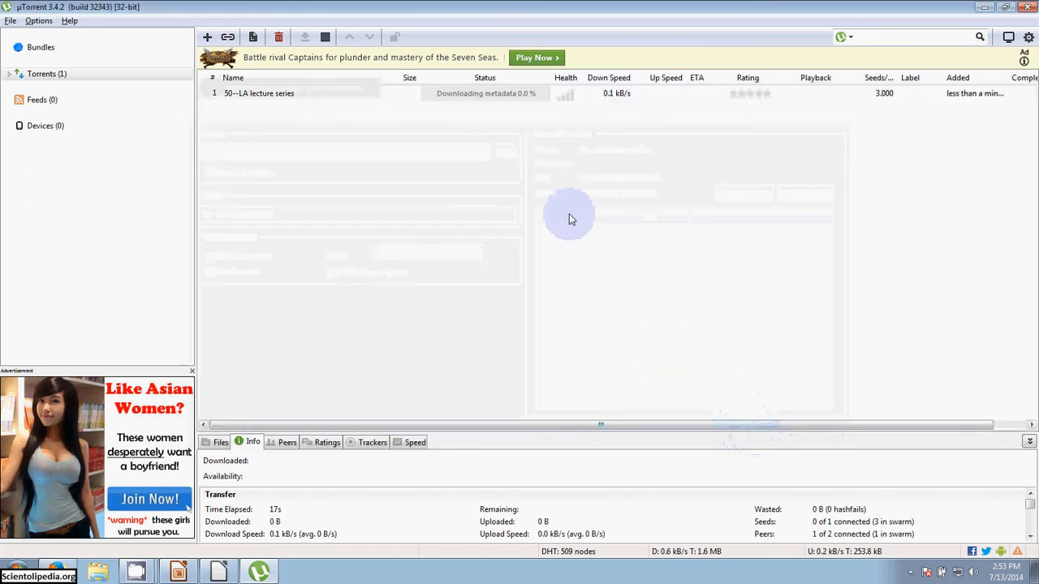
click(51, 74)
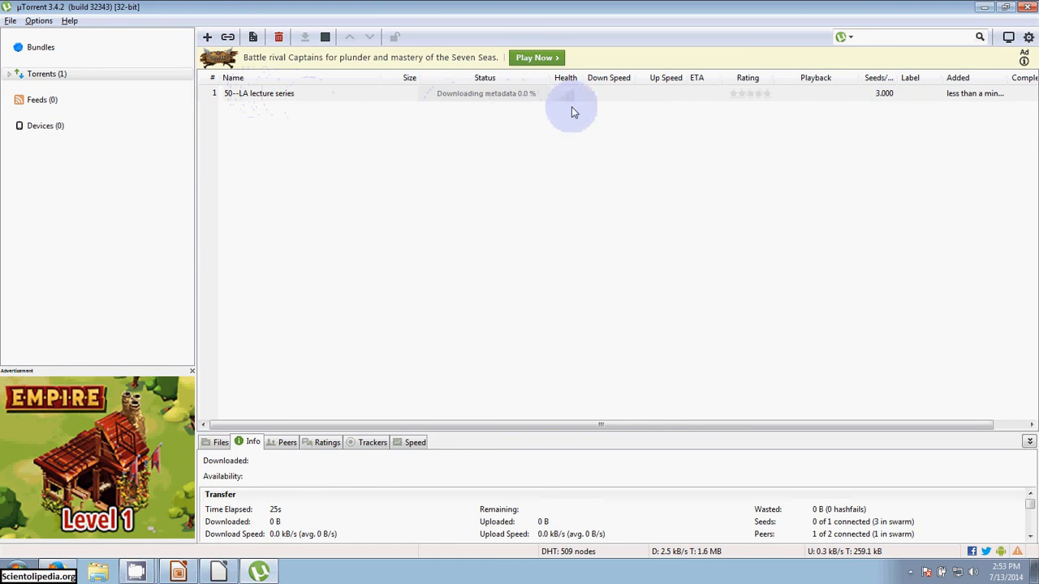
mouse_move(678, 96)
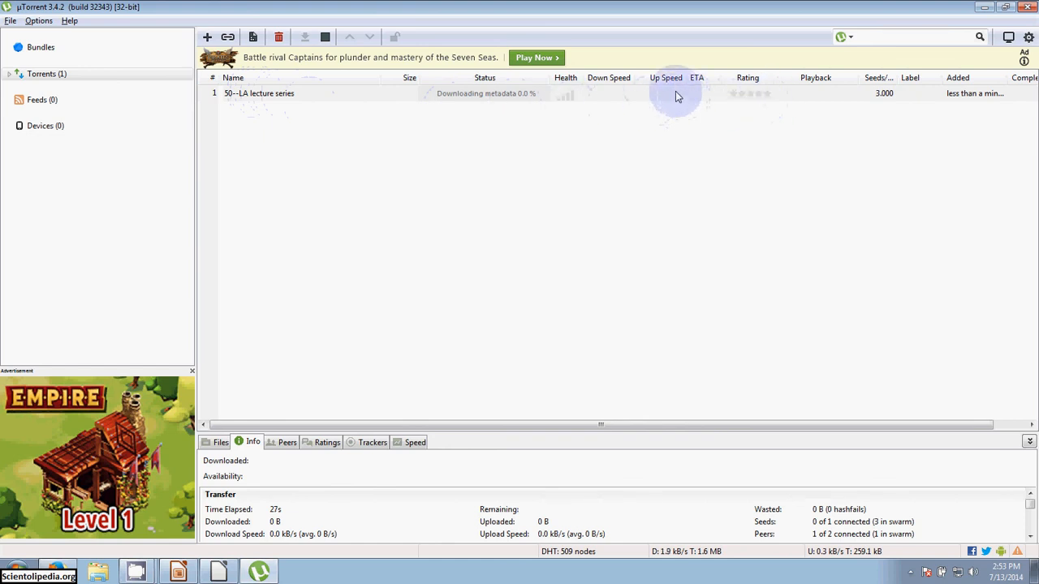
mouse_move(691, 99)
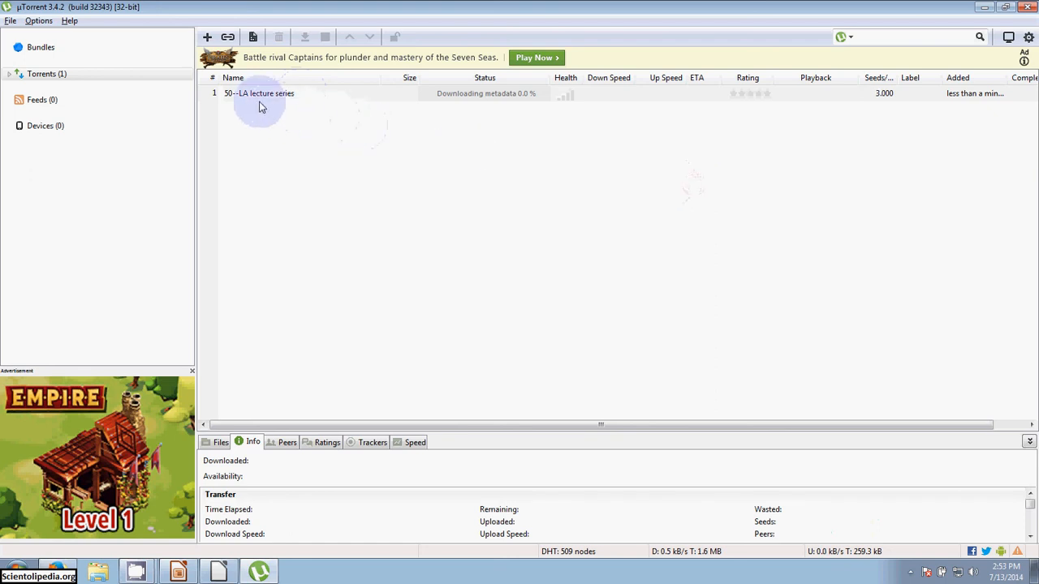
mouse_move(890, 100)
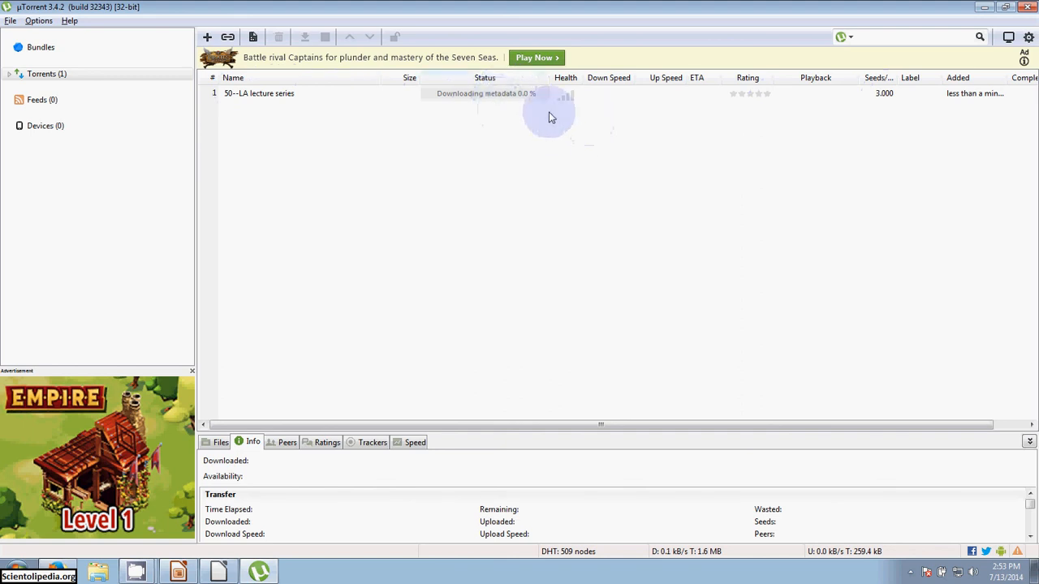
click(260, 99)
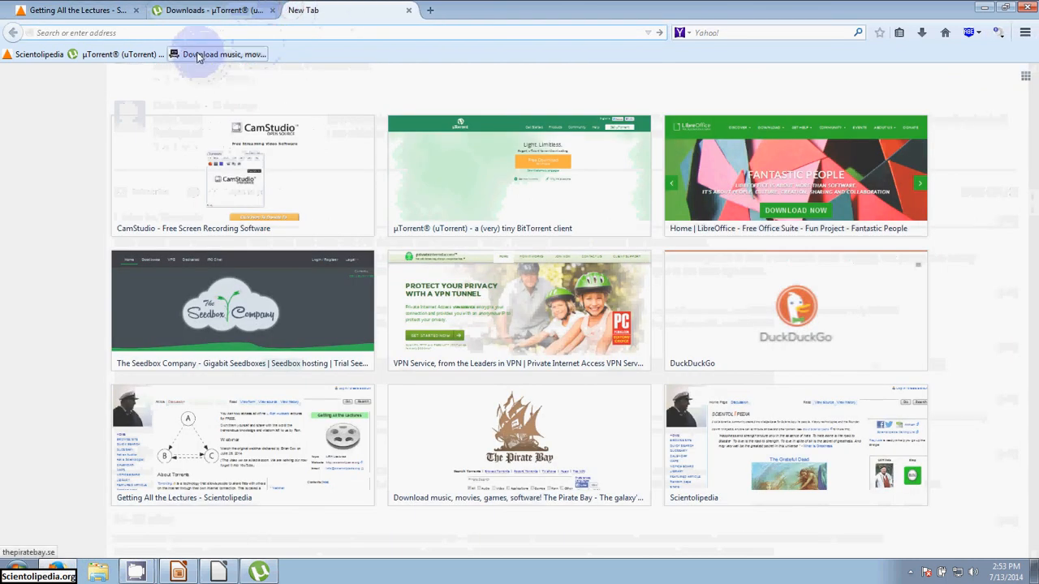
Search The Pirate Bay for 'scientology' from its homepage.
click(517, 430)
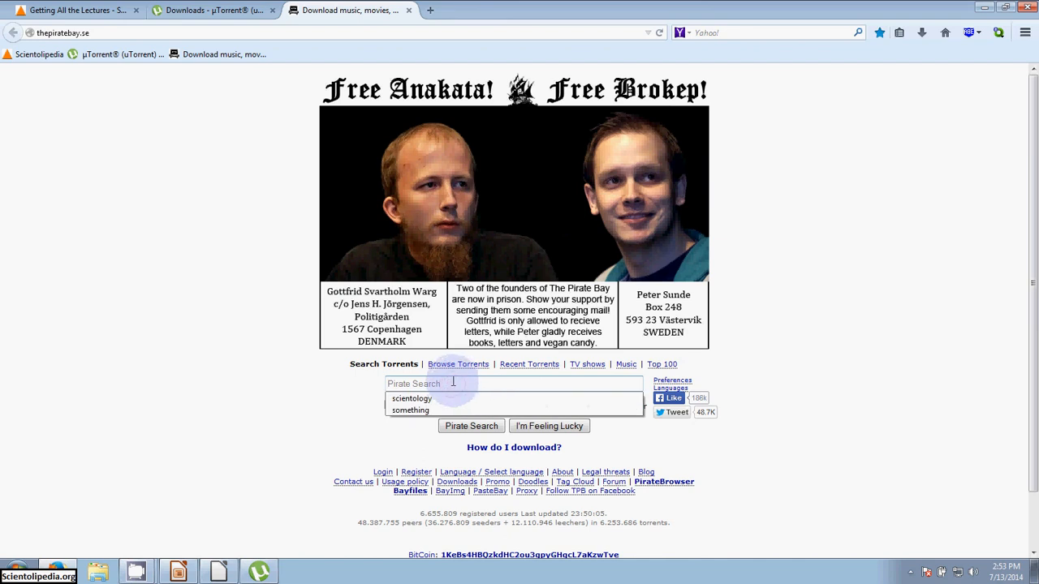
mouse_move(406, 398)
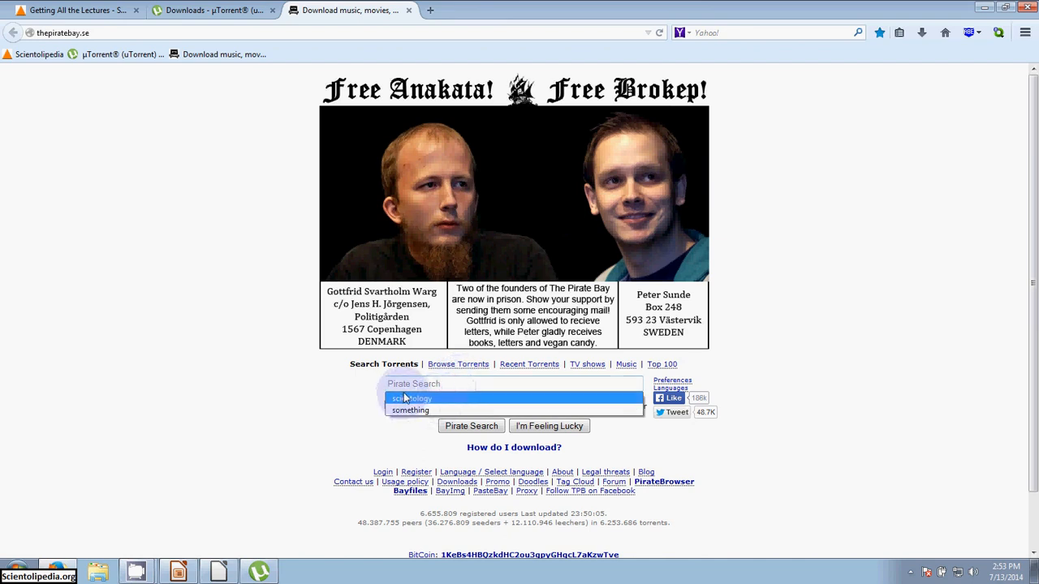
click(410, 398)
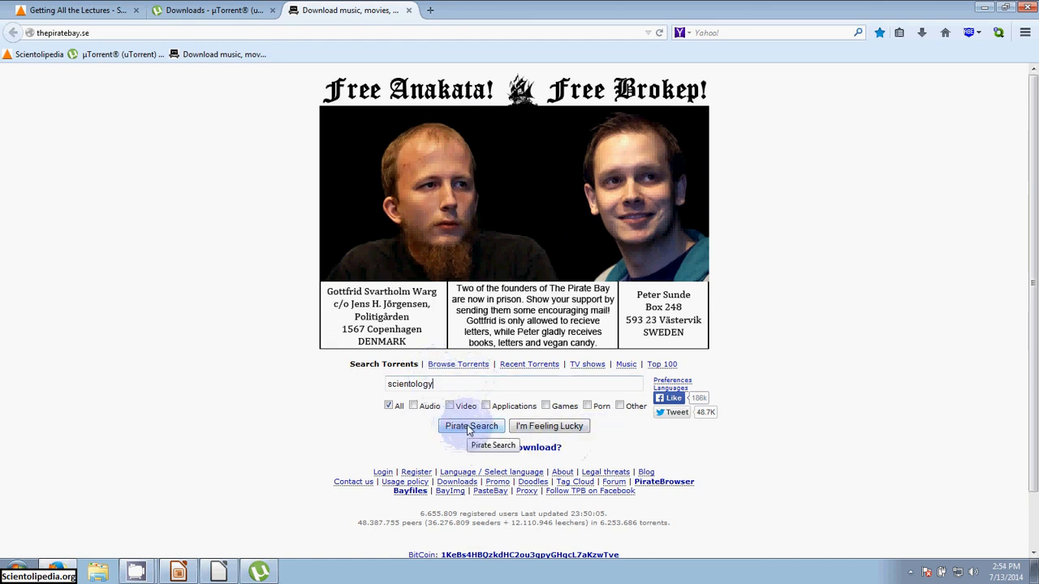
click(471, 426)
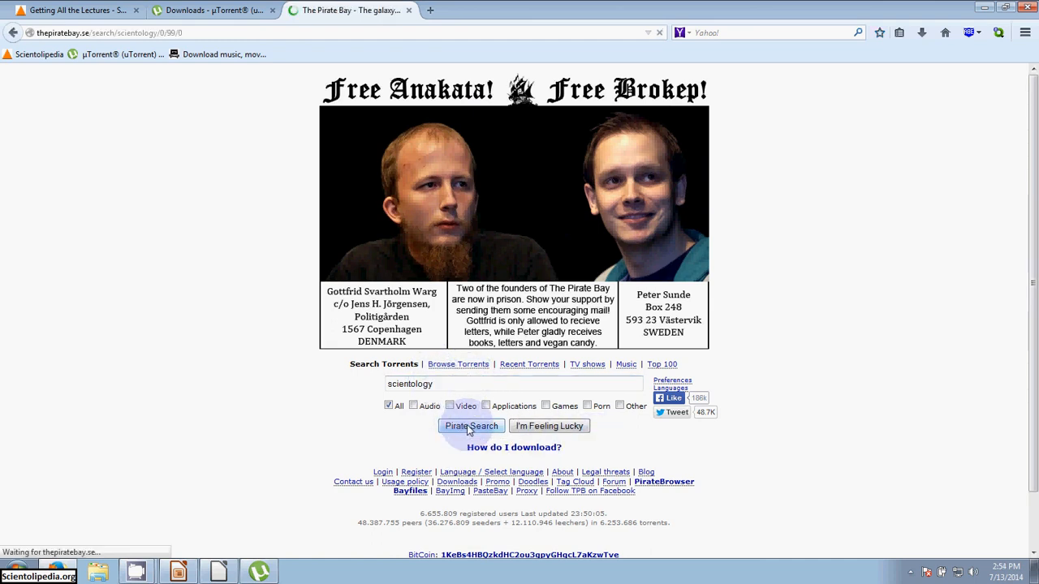
Scroll the scientology results toward the L Ron Hubbard texts library entry.
click(470, 425)
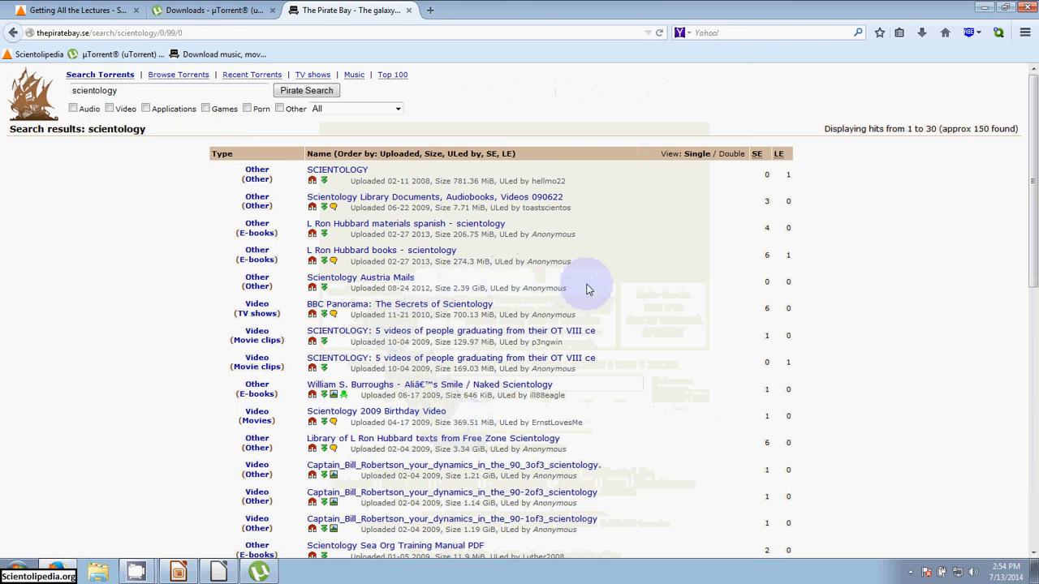
mouse_move(846, 266)
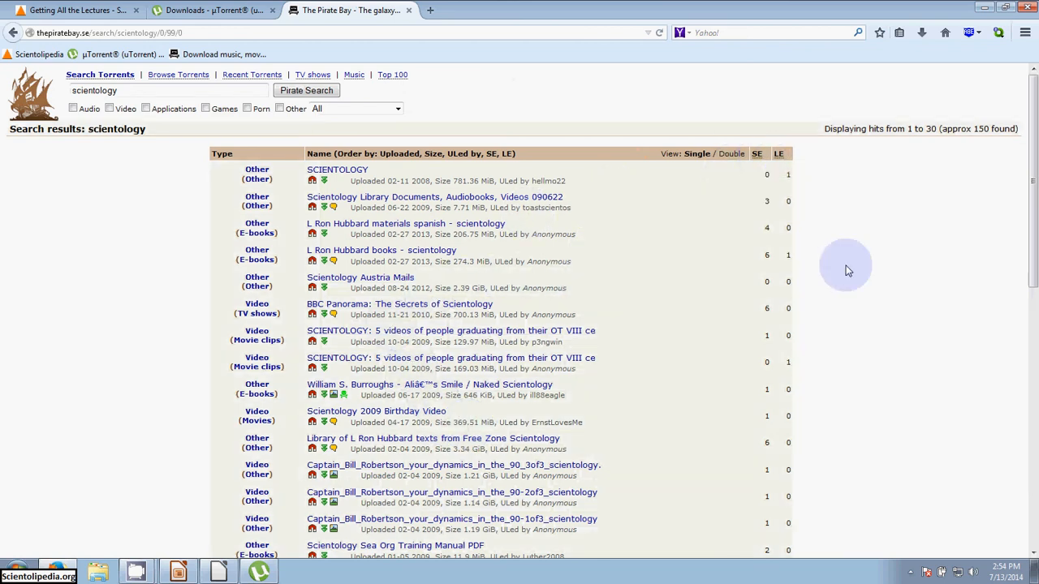
scroll(down, 3)
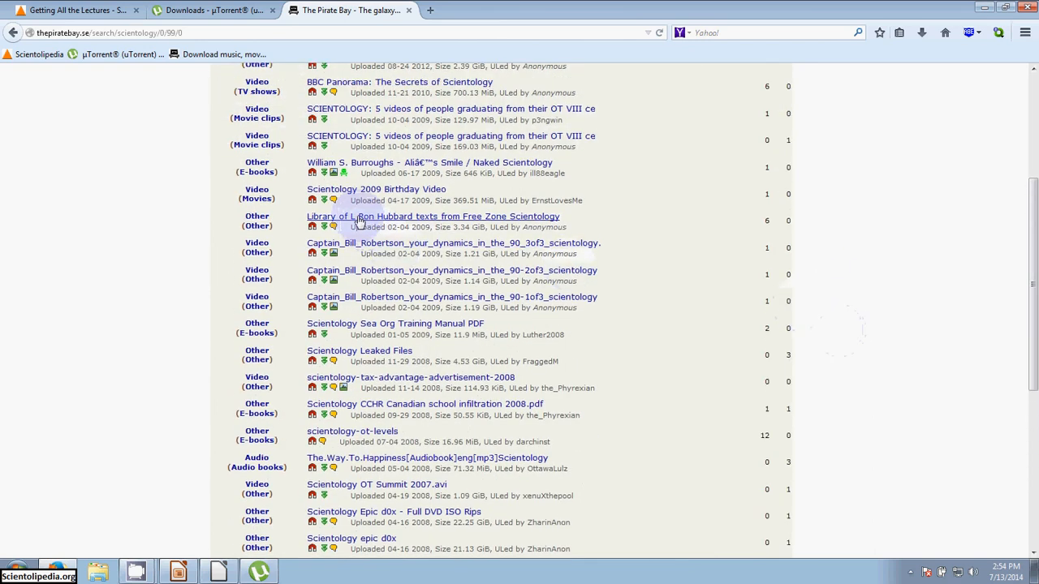
mouse_move(359, 220)
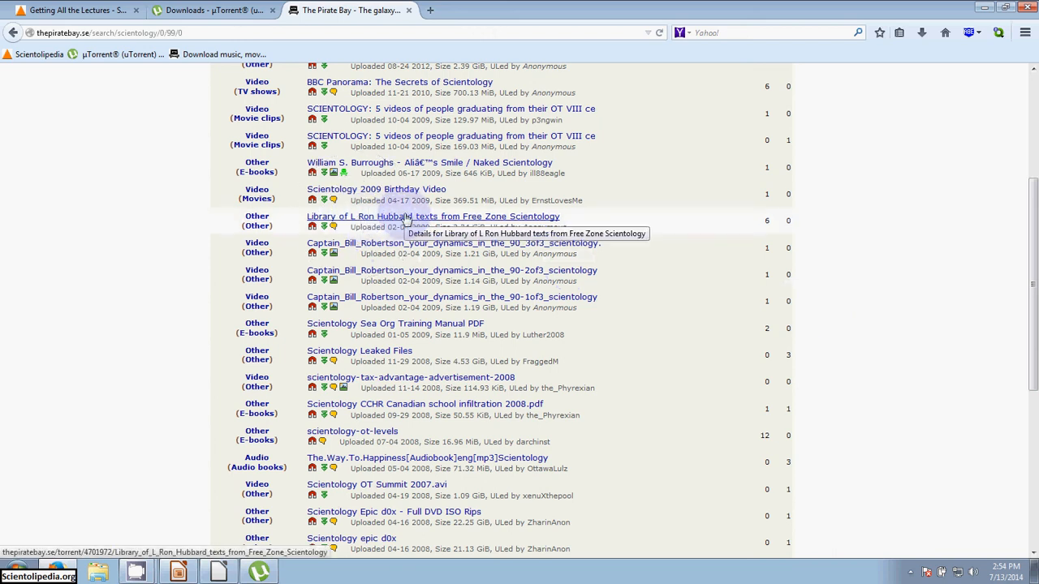
mouse_move(387, 215)
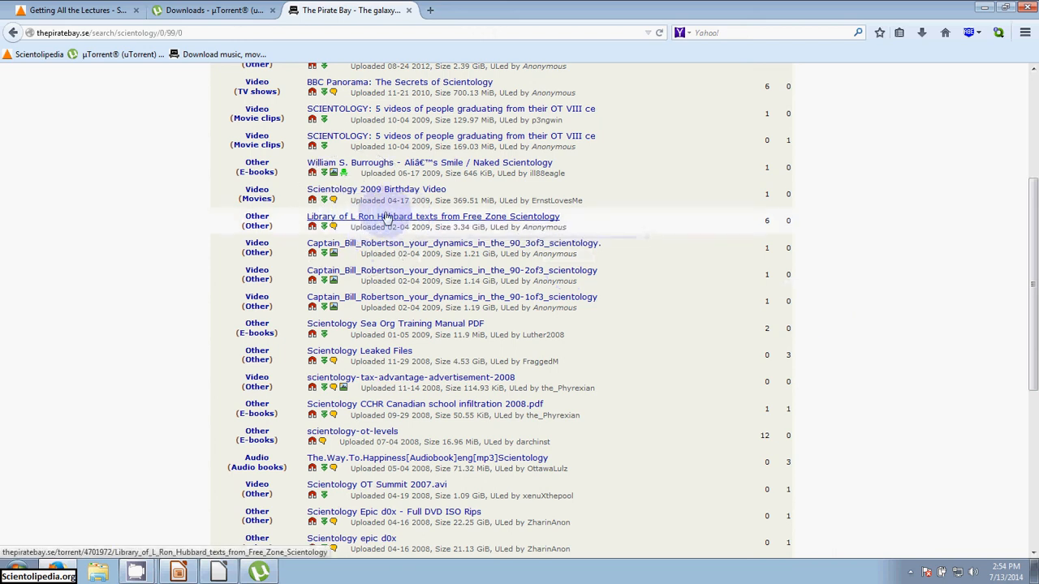
mouse_move(346, 225)
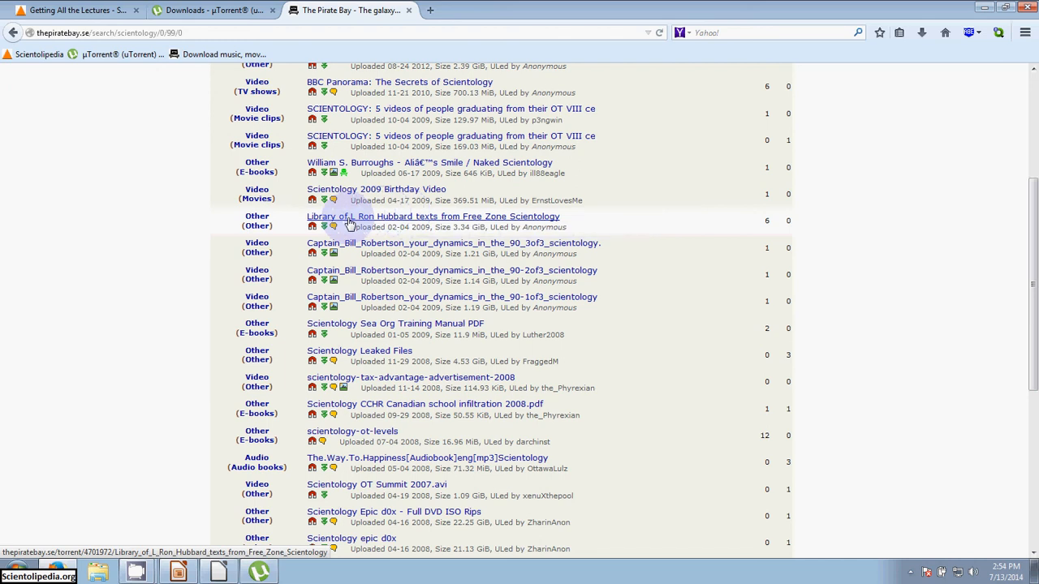
mouse_move(375, 222)
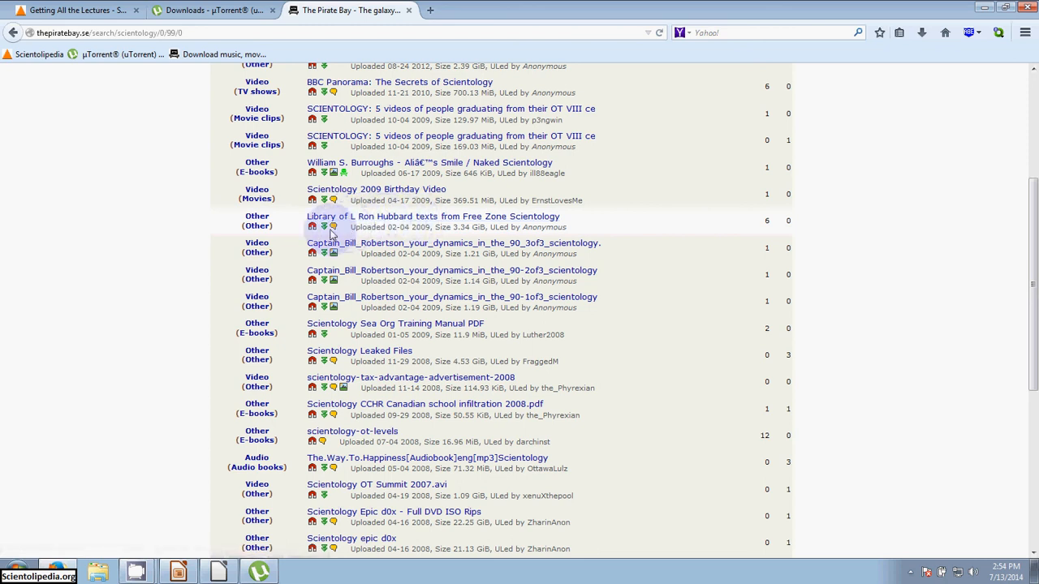
mouse_move(318, 226)
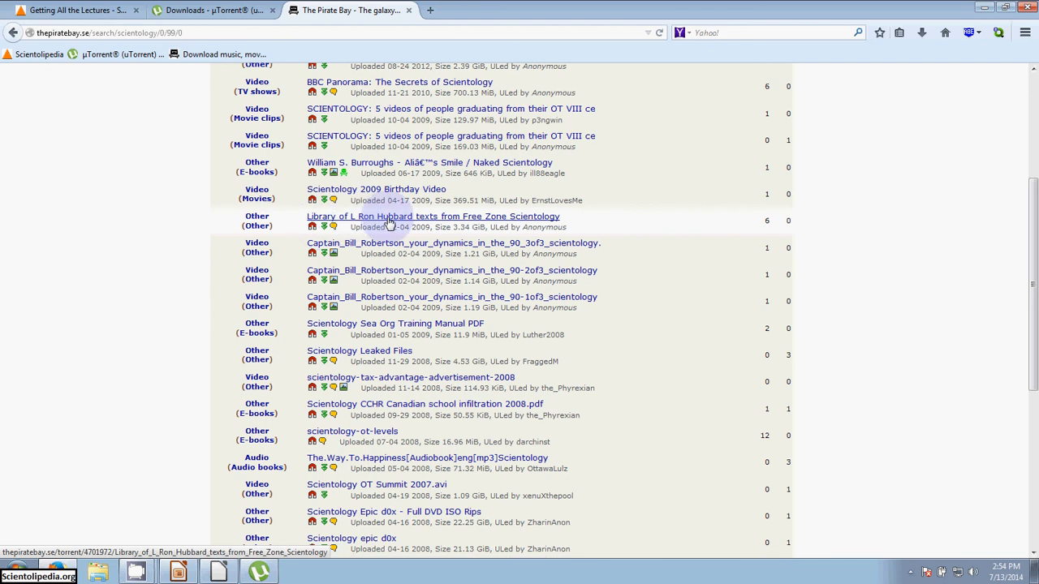
mouse_move(523, 225)
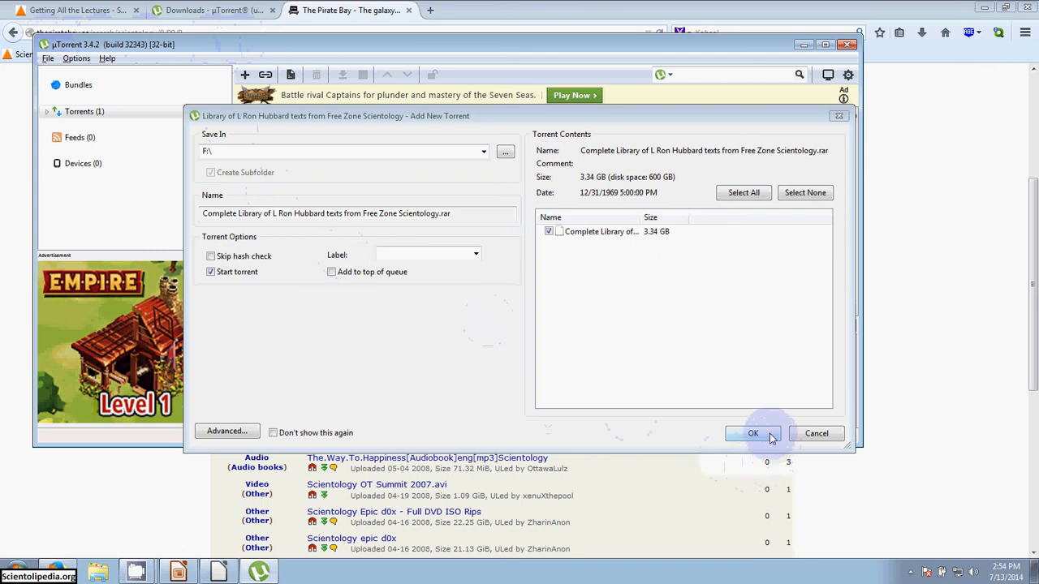
Add the 3.34 GB L Ron Hubbard texts library torrent and view its details.
click(753, 434)
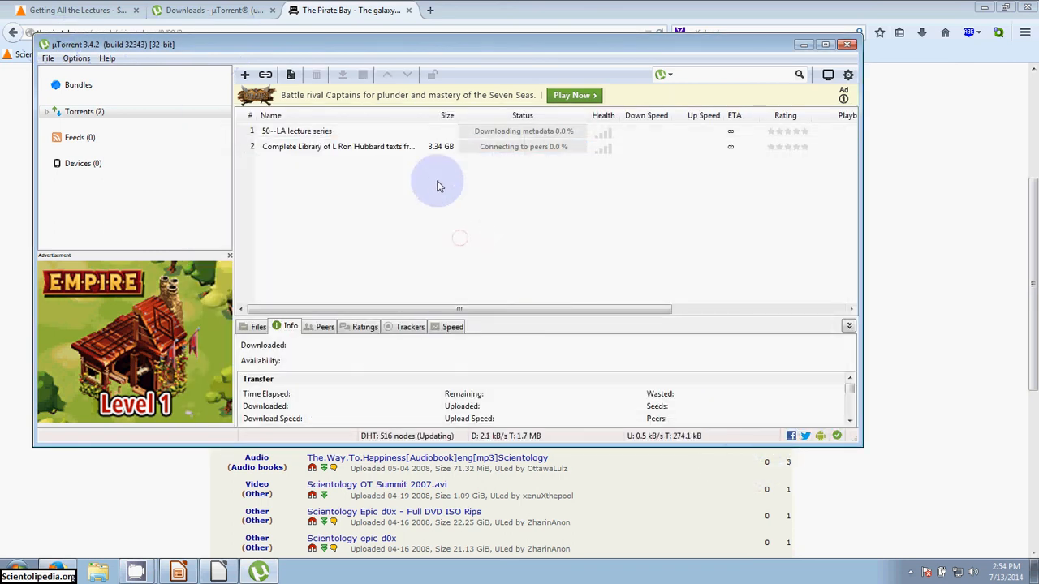
click(357, 146)
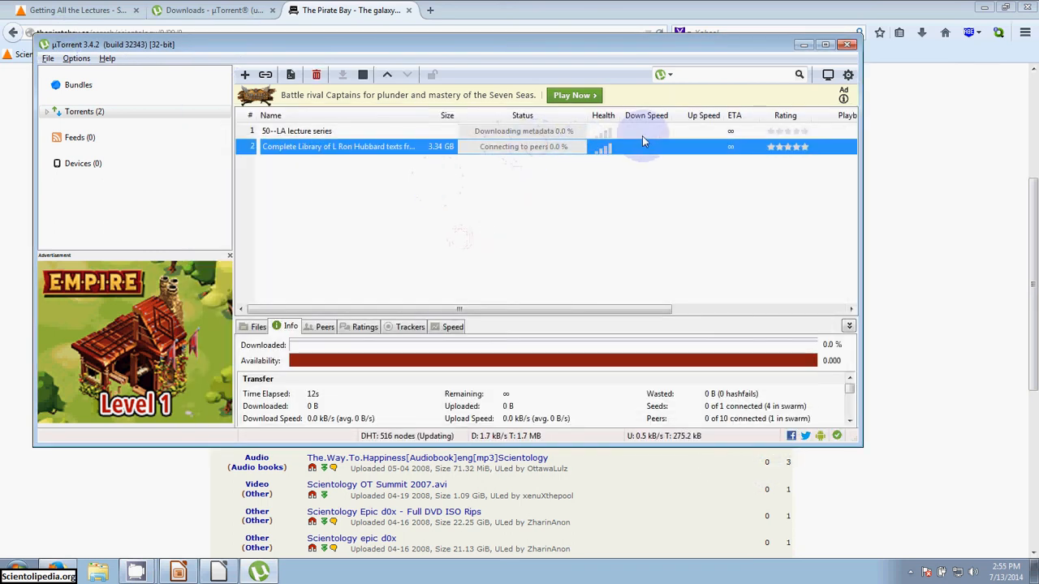
mouse_move(714, 159)
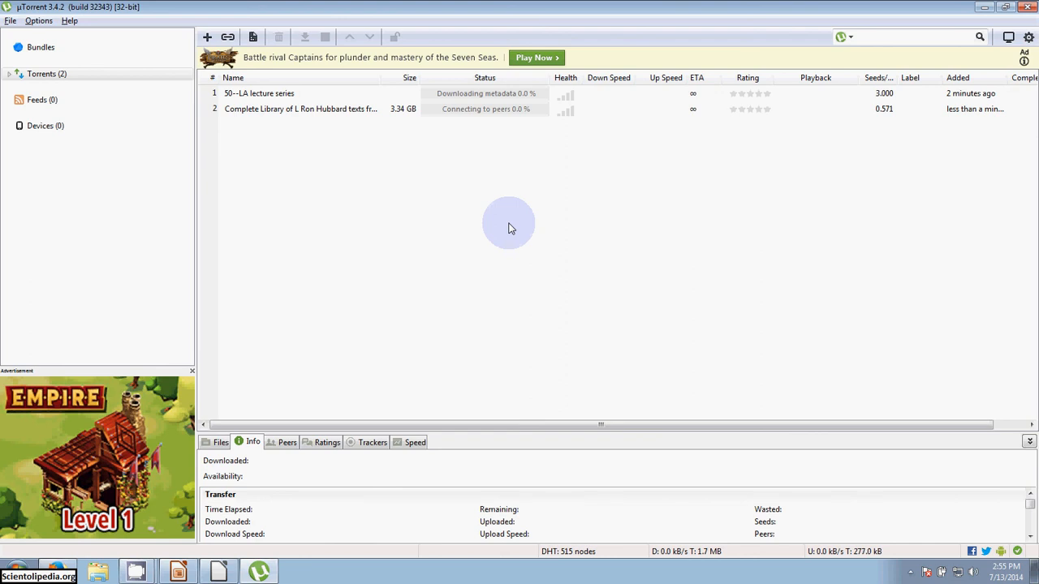
mouse_move(467, 162)
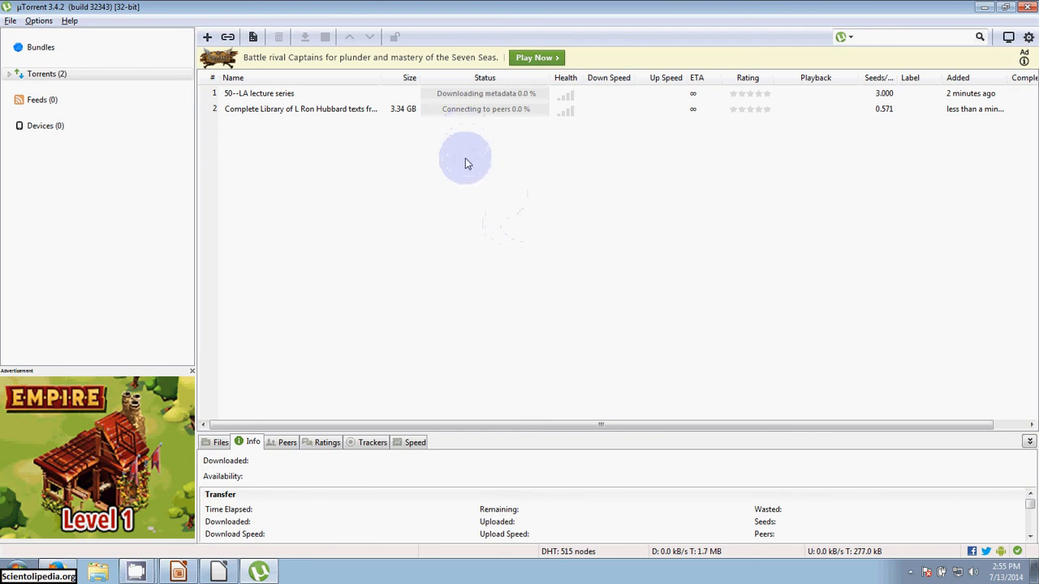
mouse_move(398, 215)
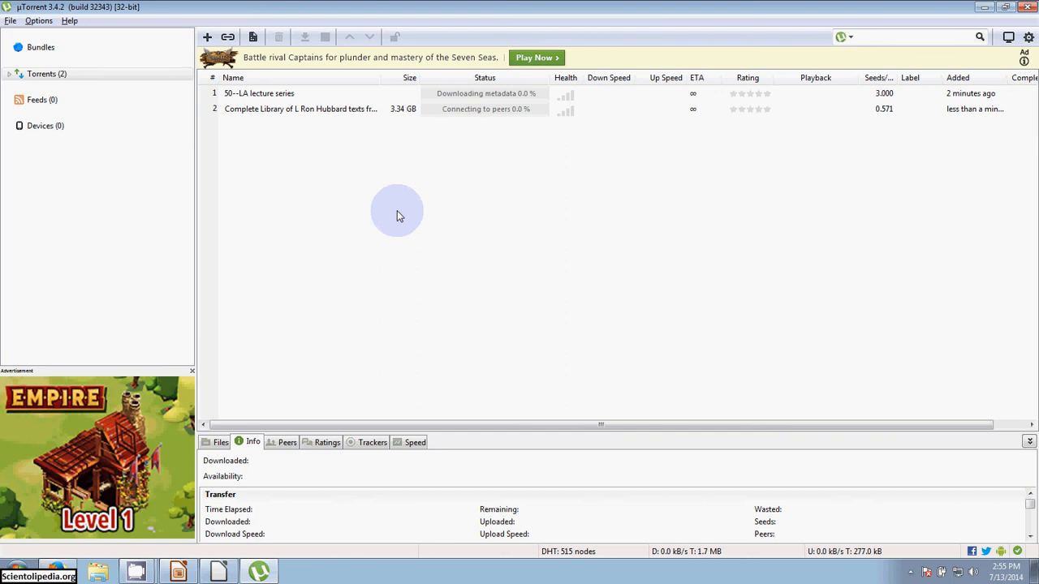
mouse_move(598, 171)
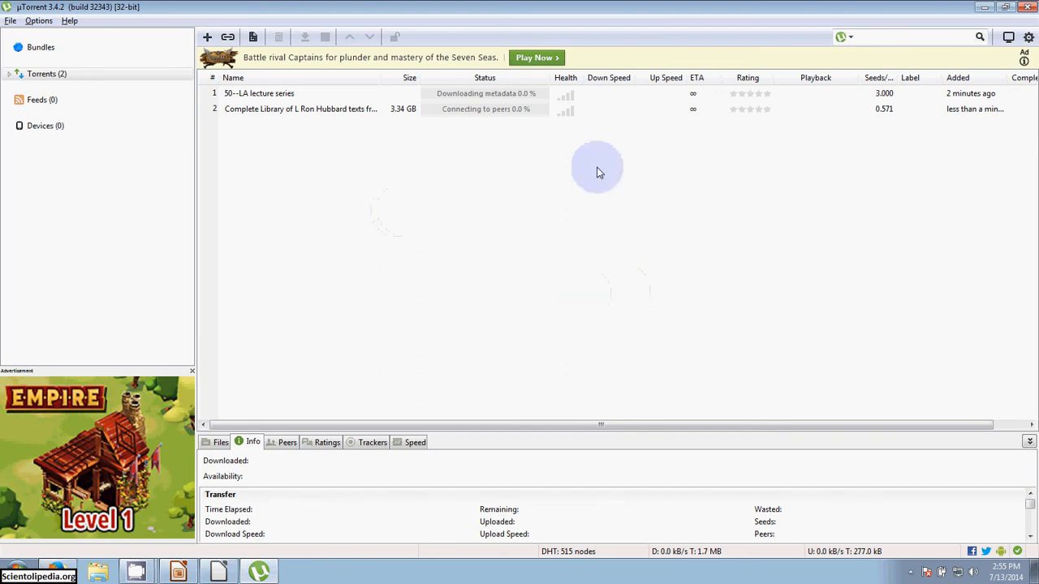